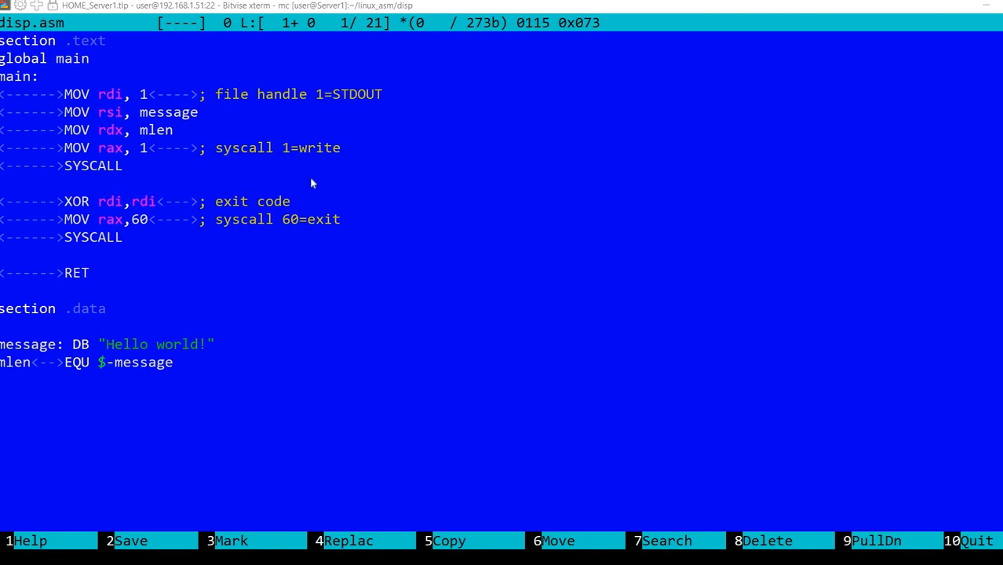
{"action": "mouse_move", "coordinate": [171, 180]}
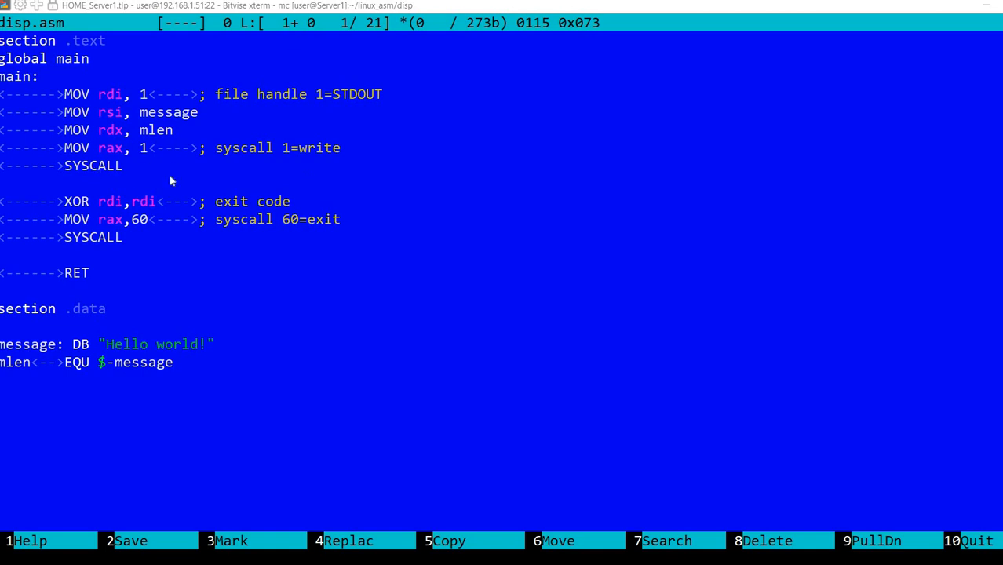
{"action": "mouse_move", "coordinate": [450, 197]}
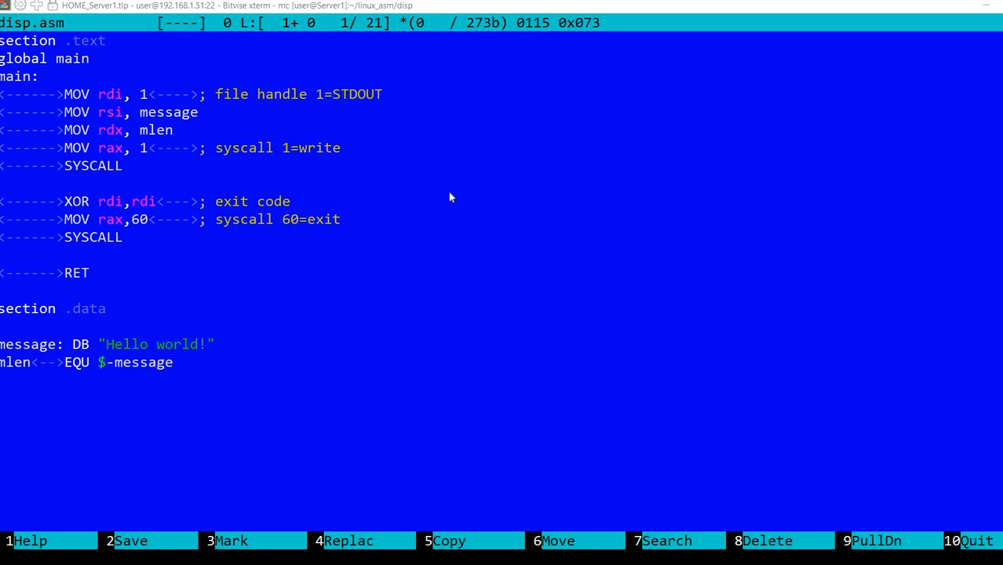
{"action": "mouse_move", "coordinate": [334, 190]}
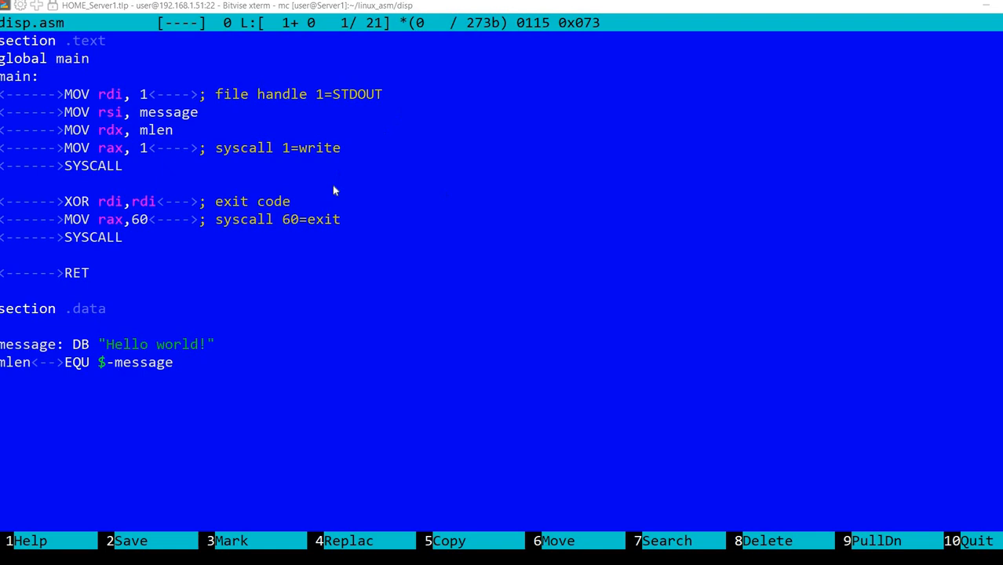
{"action": "mouse_move", "coordinate": [248, 167]}
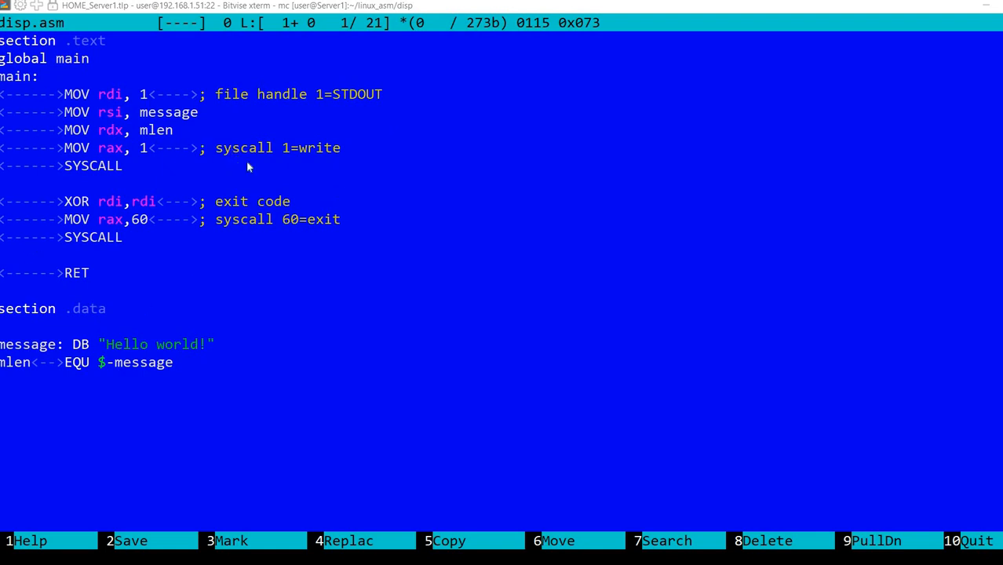
{"action": "mouse_move", "coordinate": [406, 268]}
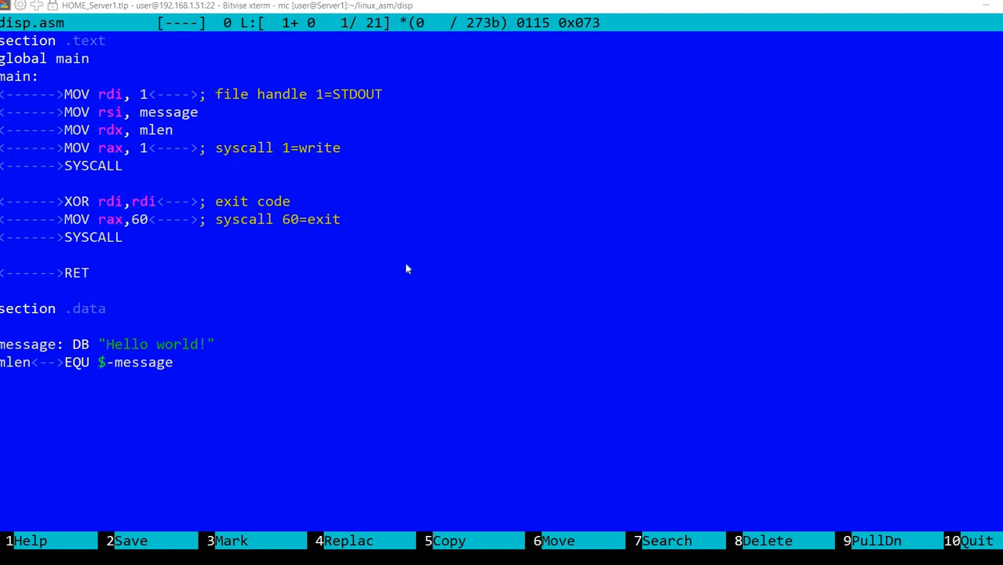
{"action": "mouse_move", "coordinate": [428, 219]}
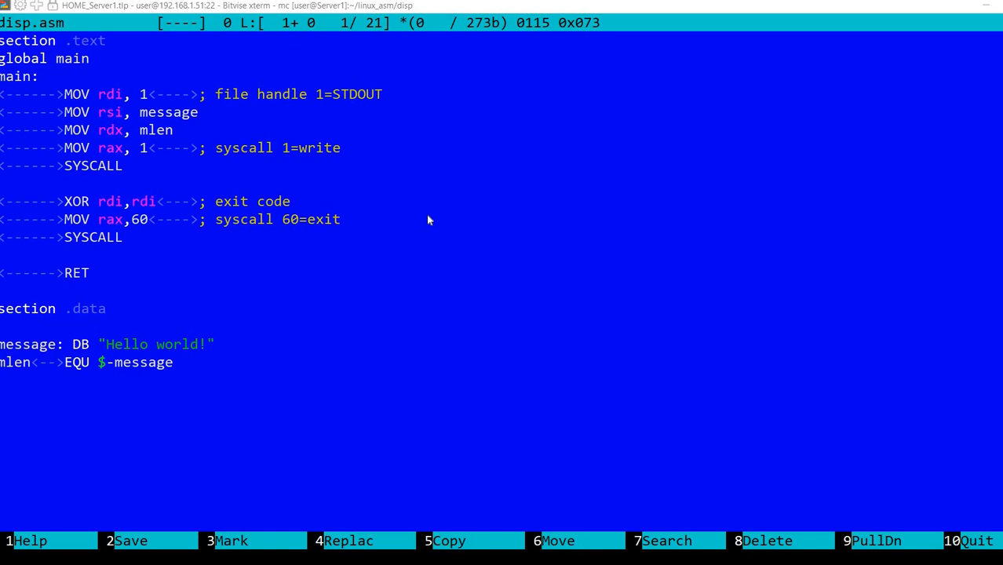
{"action": "mouse_move", "coordinate": [127, 353]}
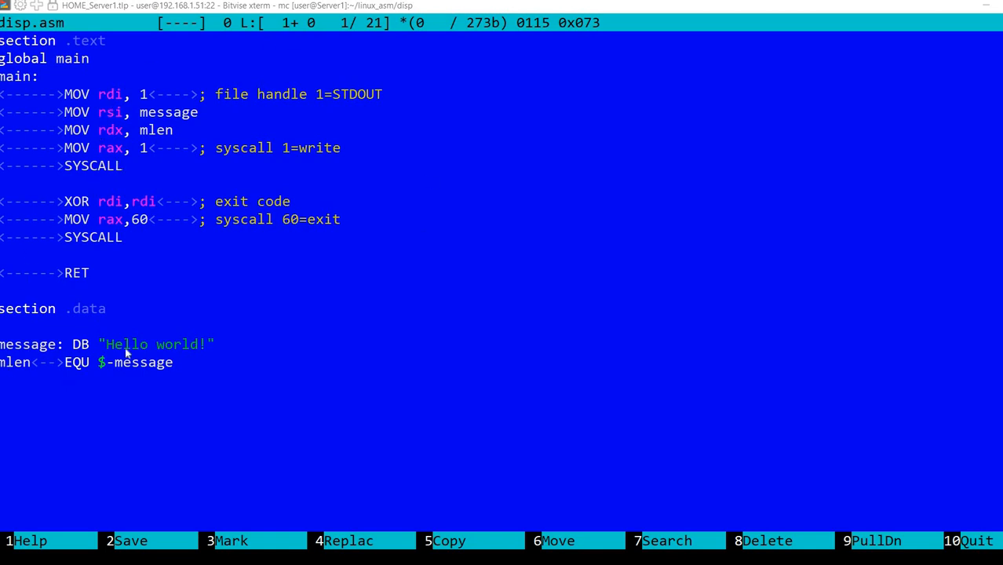
{"action": "mouse_move", "coordinate": [27, 362]}
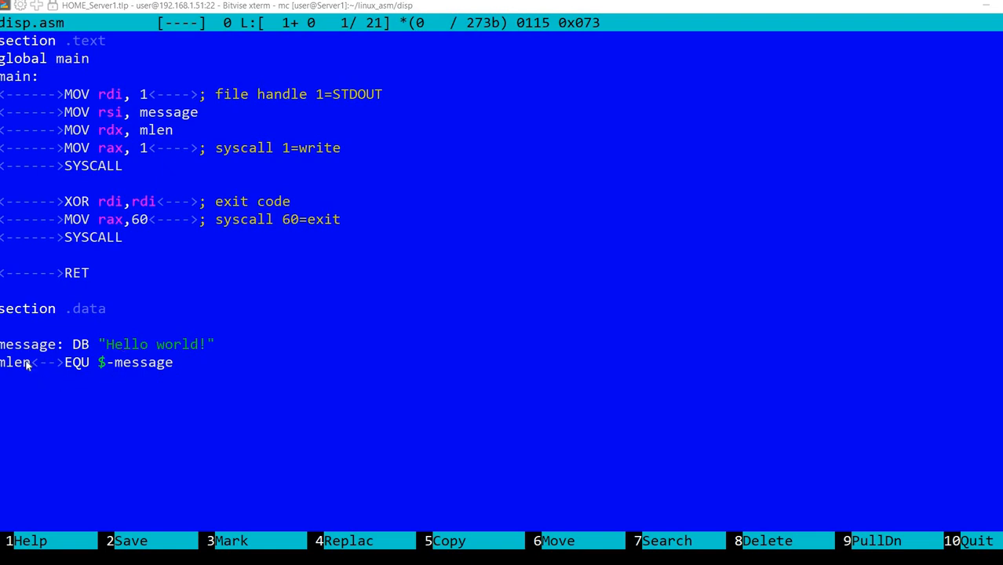
{"action": "mouse_move", "coordinate": [35, 374]}
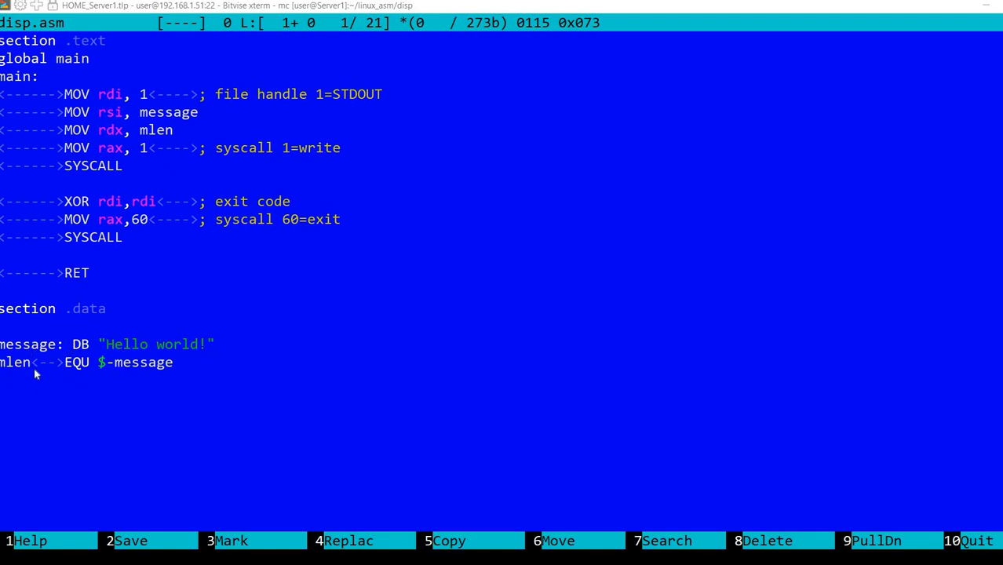
{"action": "mouse_move", "coordinate": [130, 375]}
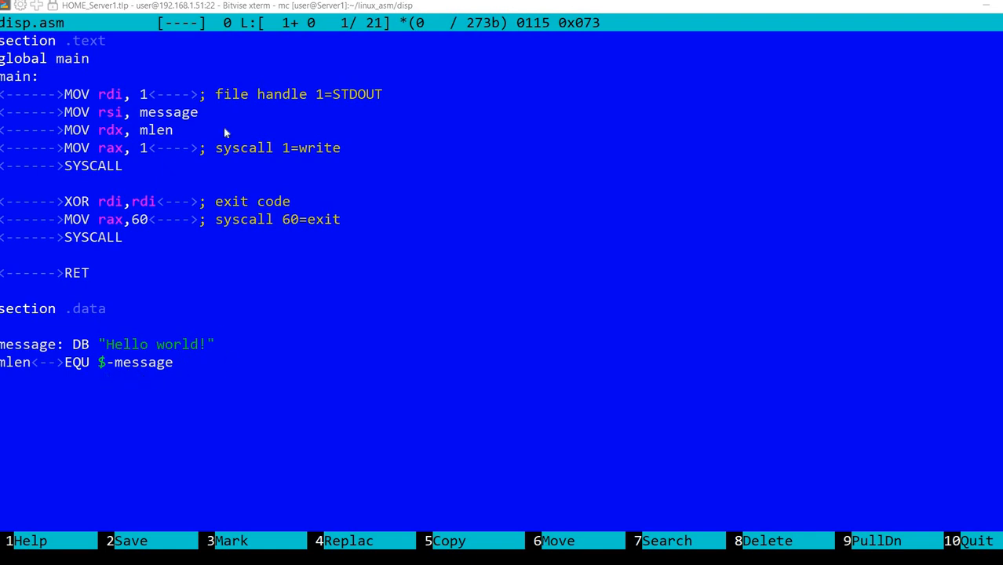
{"action": "mouse_move", "coordinate": [88, 153]}
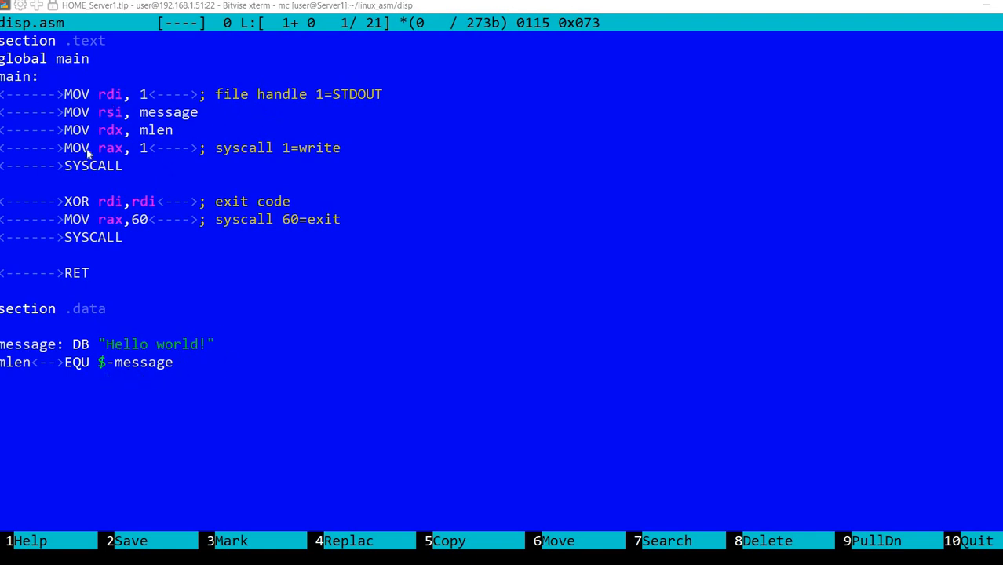
{"action": "mouse_move", "coordinate": [157, 125]}
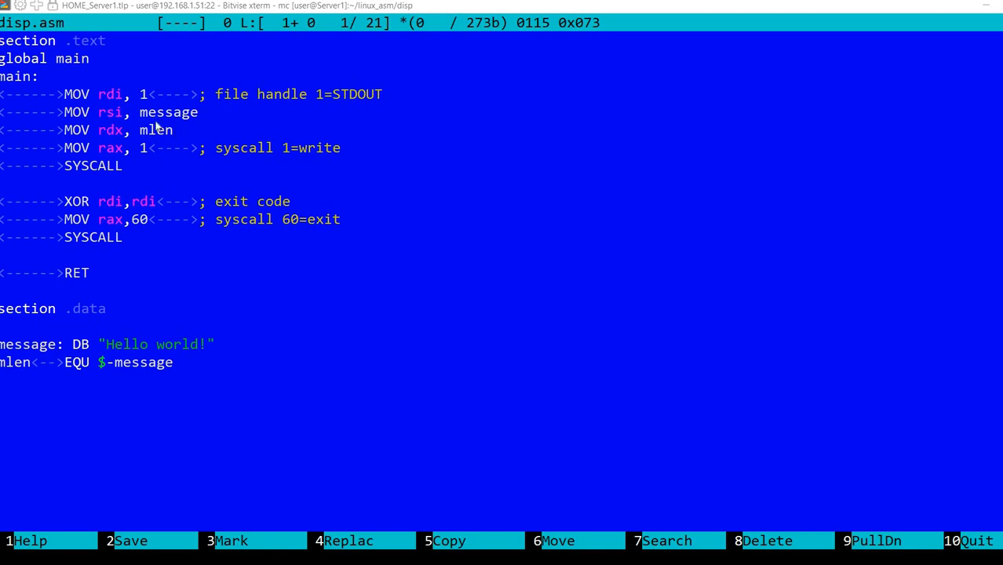
{"action": "mouse_move", "coordinate": [135, 94]}
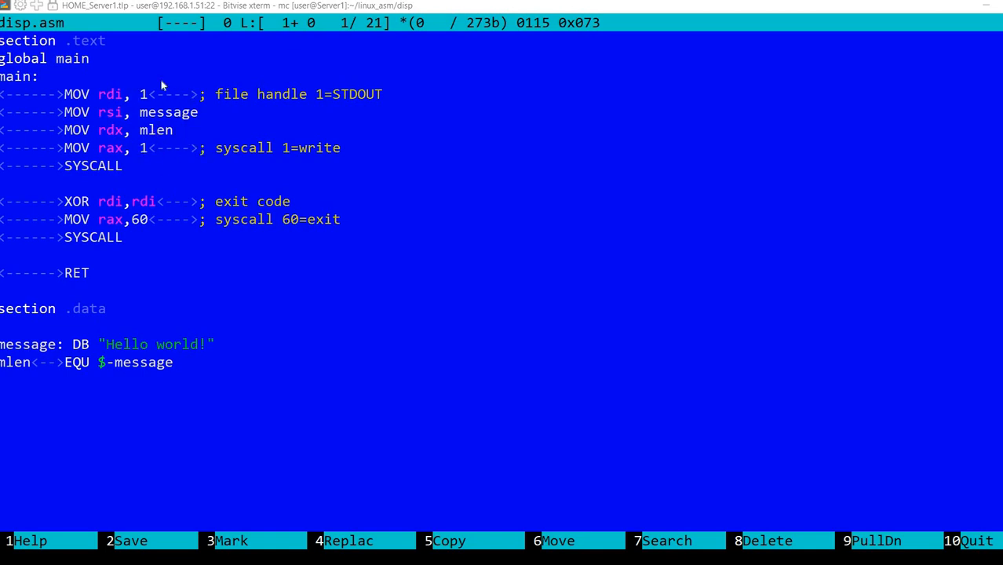
{"action": "mouse_move", "coordinate": [272, 124]}
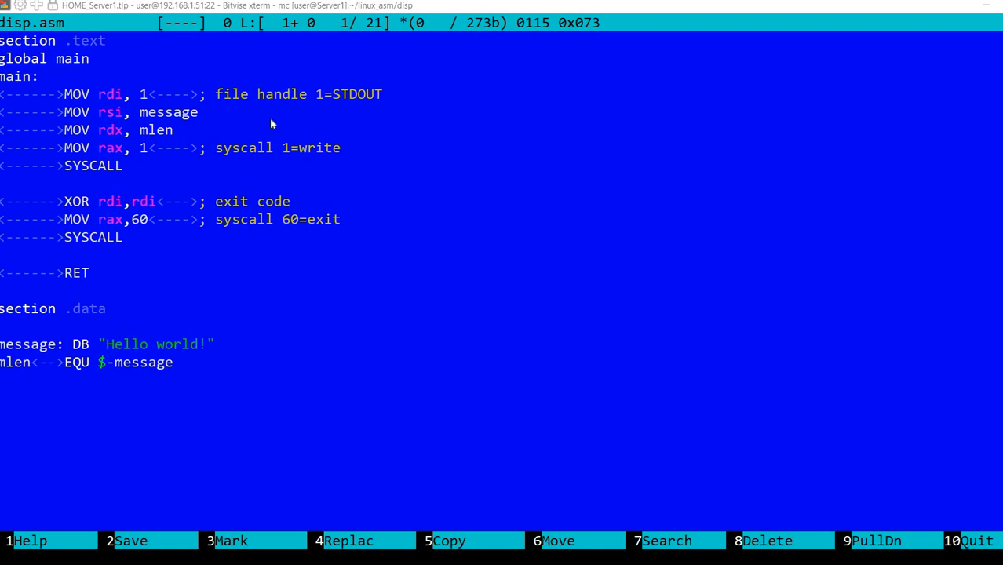
{"action": "mouse_move", "coordinate": [239, 113]}
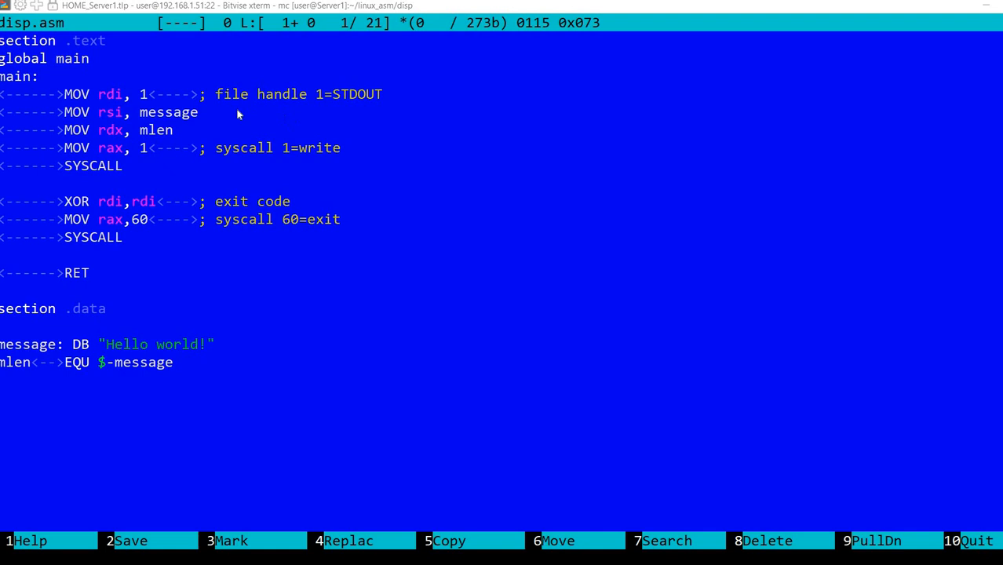
{"action": "mouse_move", "coordinate": [276, 111]}
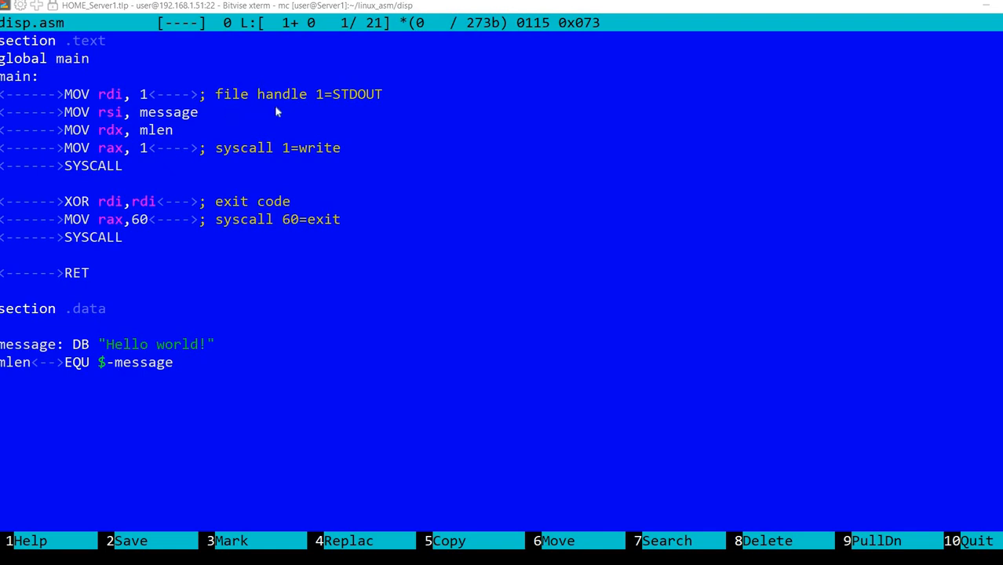
{"action": "mouse_move", "coordinate": [332, 124]}
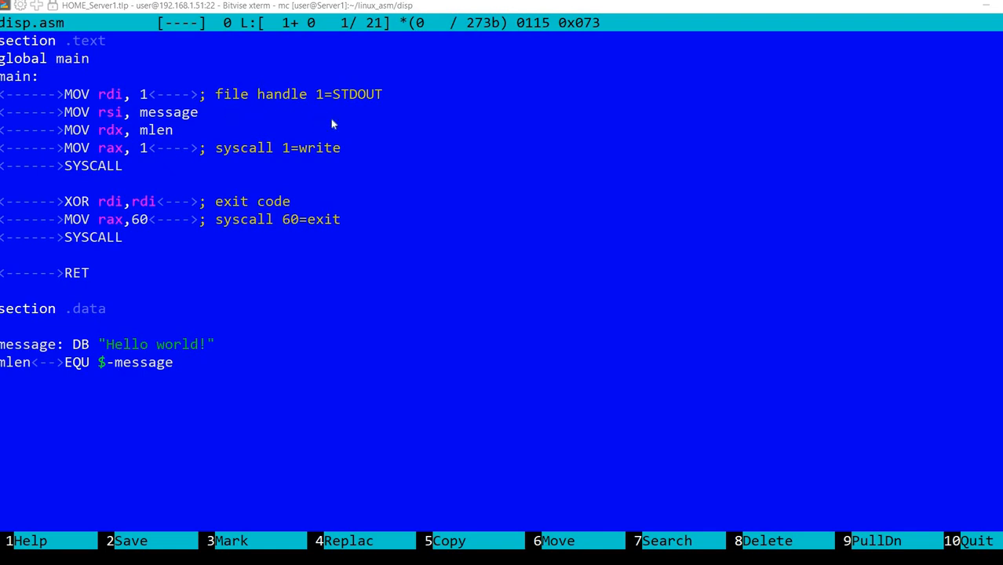
{"action": "mouse_move", "coordinate": [377, 115]}
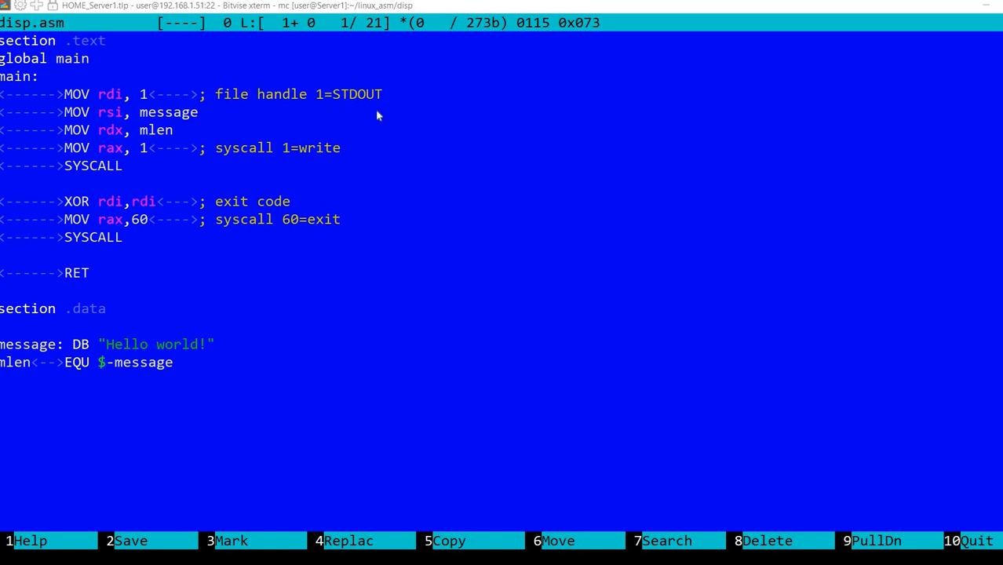
{"action": "mouse_move", "coordinate": [323, 94]}
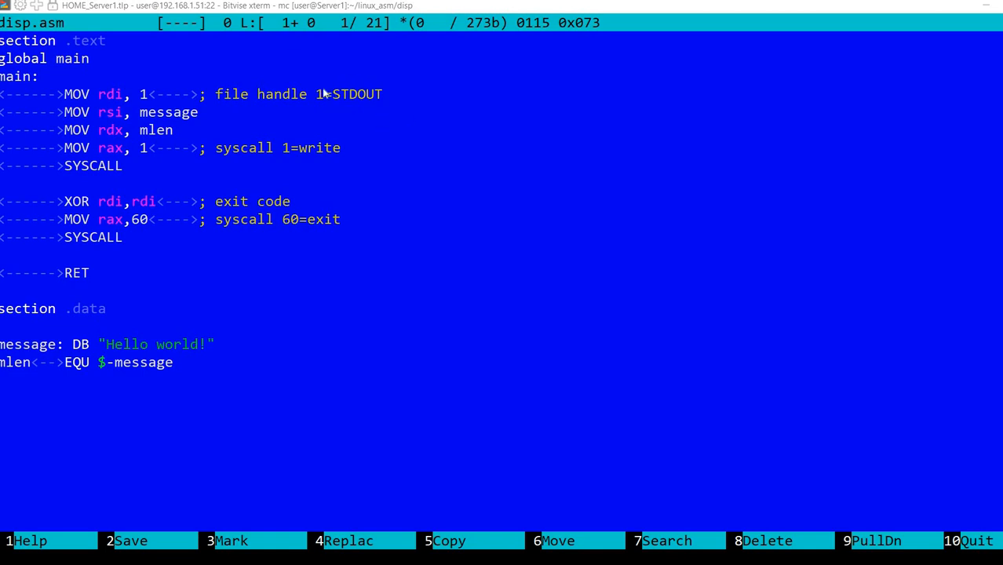
{"action": "mouse_move", "coordinate": [225, 171]}
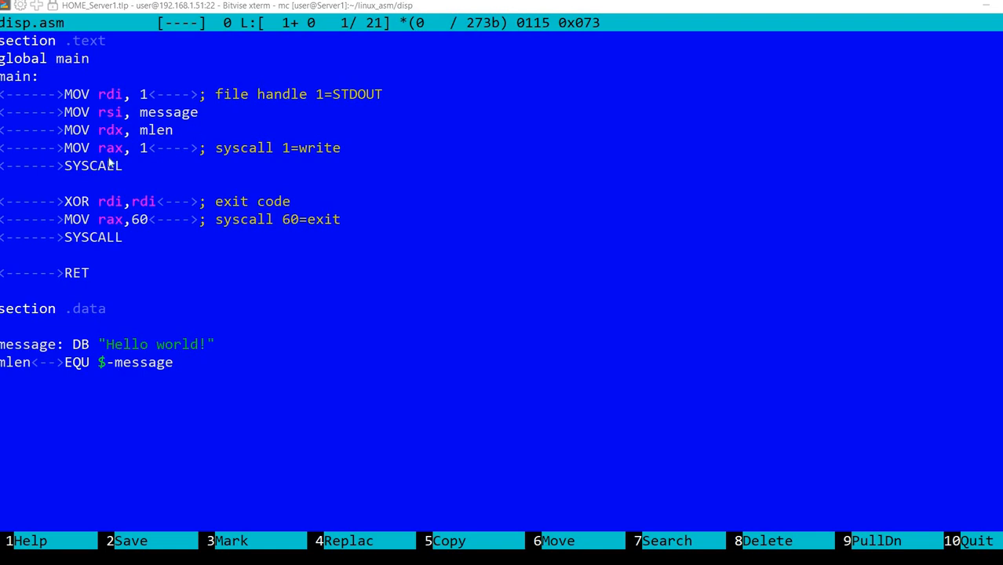
{"action": "mouse_move", "coordinate": [318, 162]}
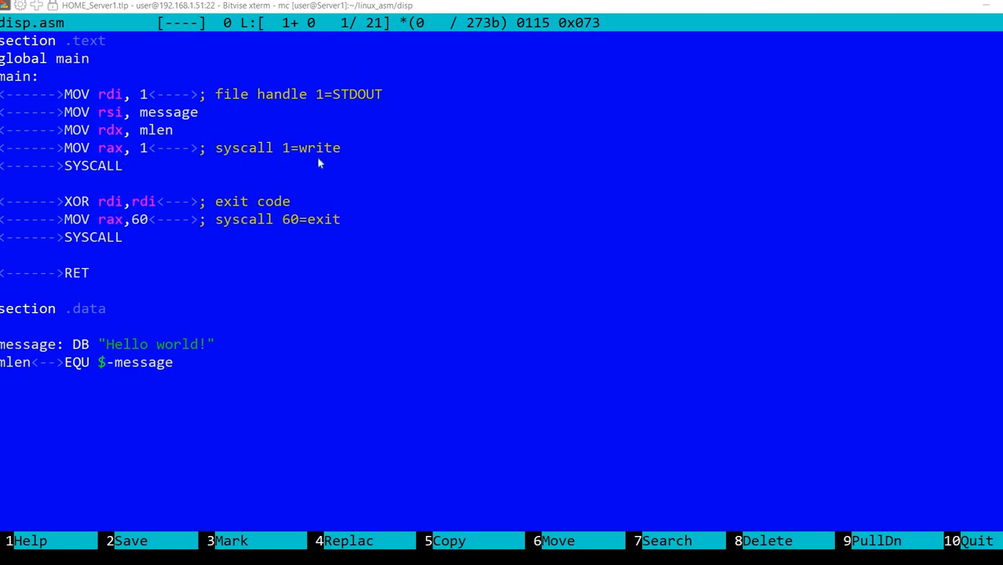
{"action": "mouse_move", "coordinate": [73, 172]}
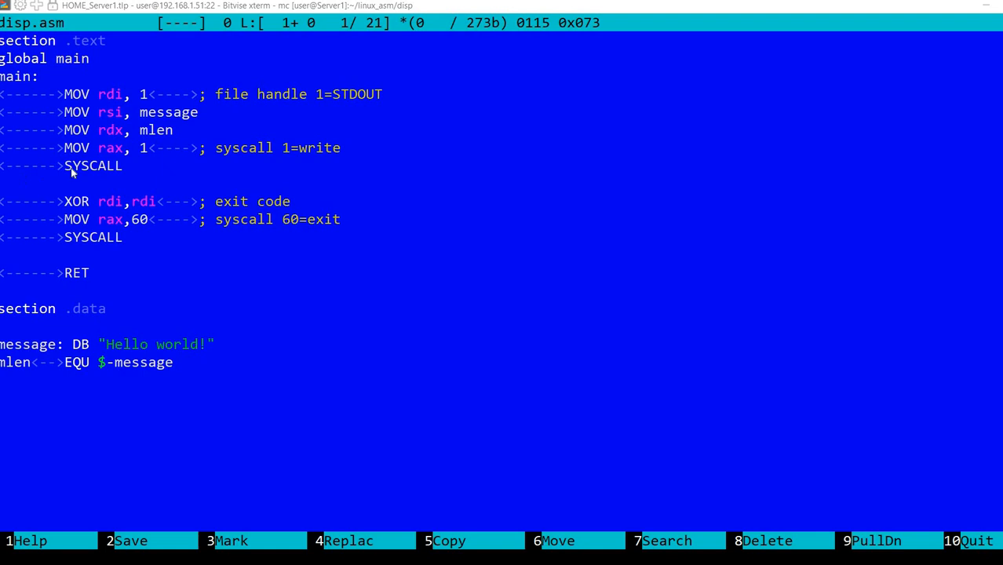
{"action": "mouse_move", "coordinate": [74, 148]}
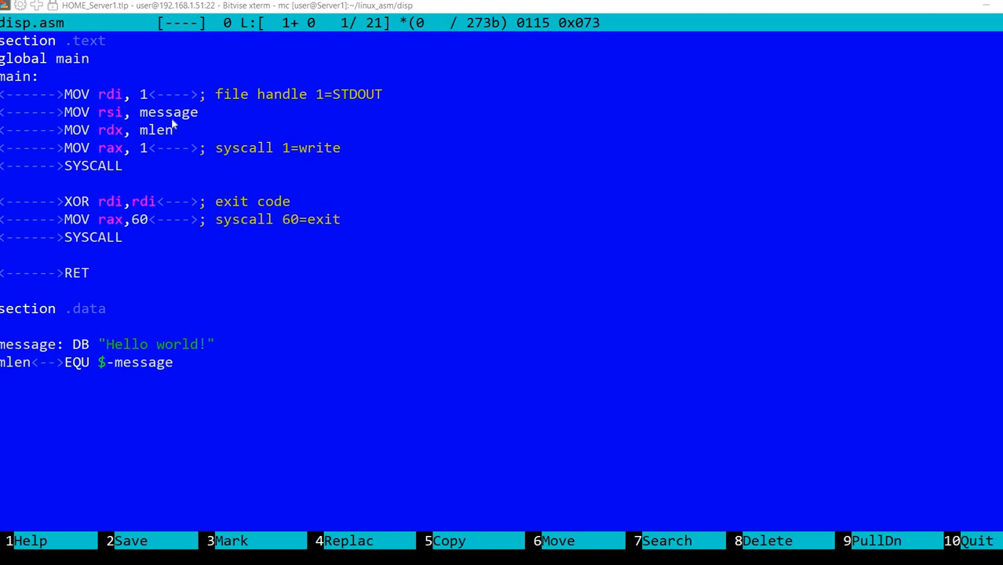
{"action": "mouse_move", "coordinate": [292, 116]}
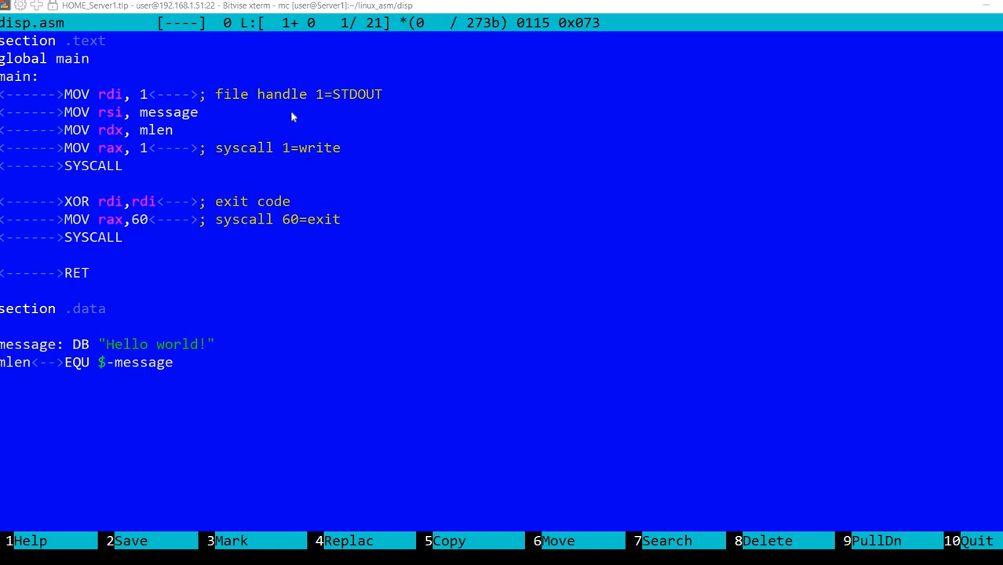
{"action": "mouse_move", "coordinate": [187, 244]}
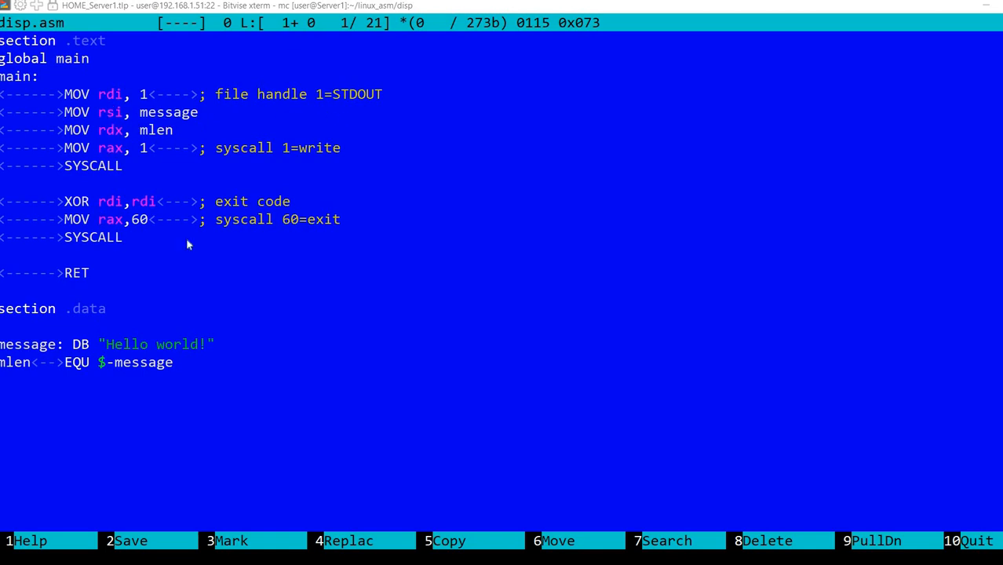
{"action": "mouse_move", "coordinate": [175, 277]}
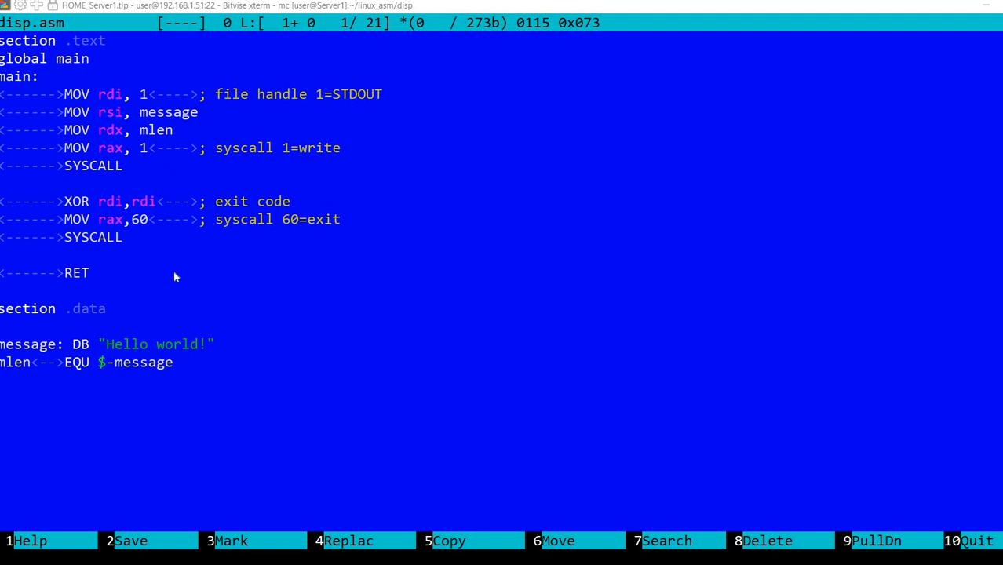
{"action": "mouse_move", "coordinate": [224, 237]}
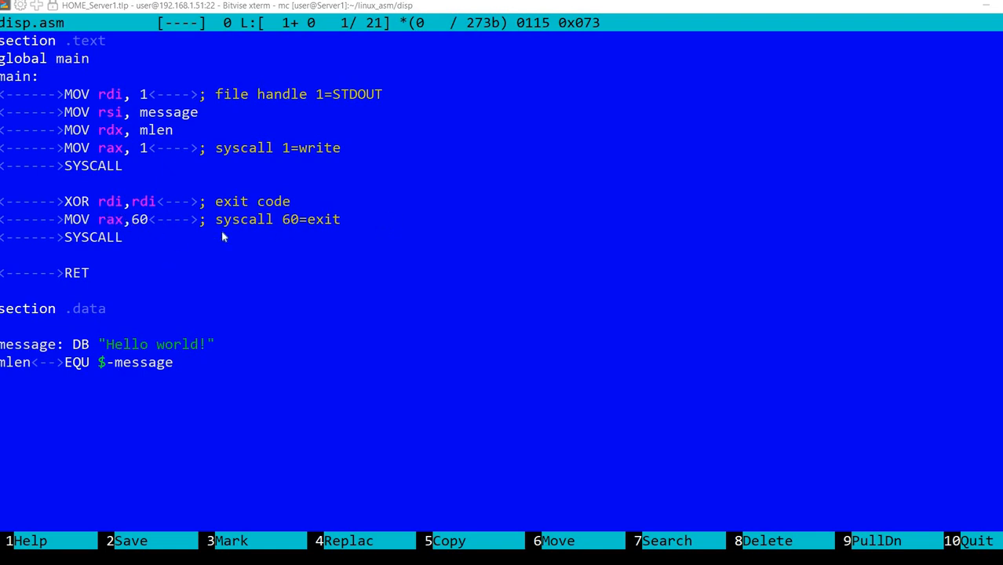
{"action": "mouse_move", "coordinate": [303, 229]}
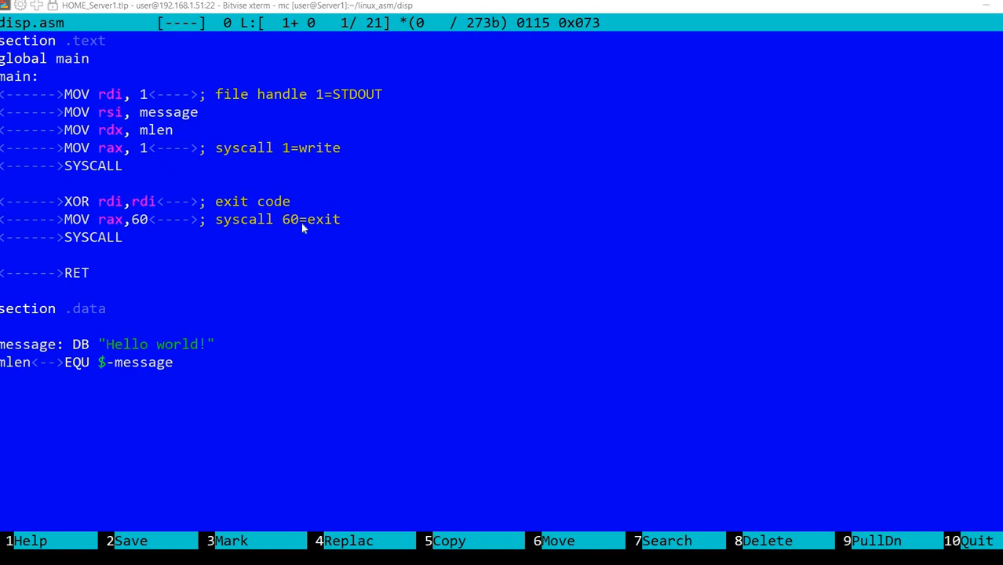
{"action": "mouse_move", "coordinate": [314, 262]}
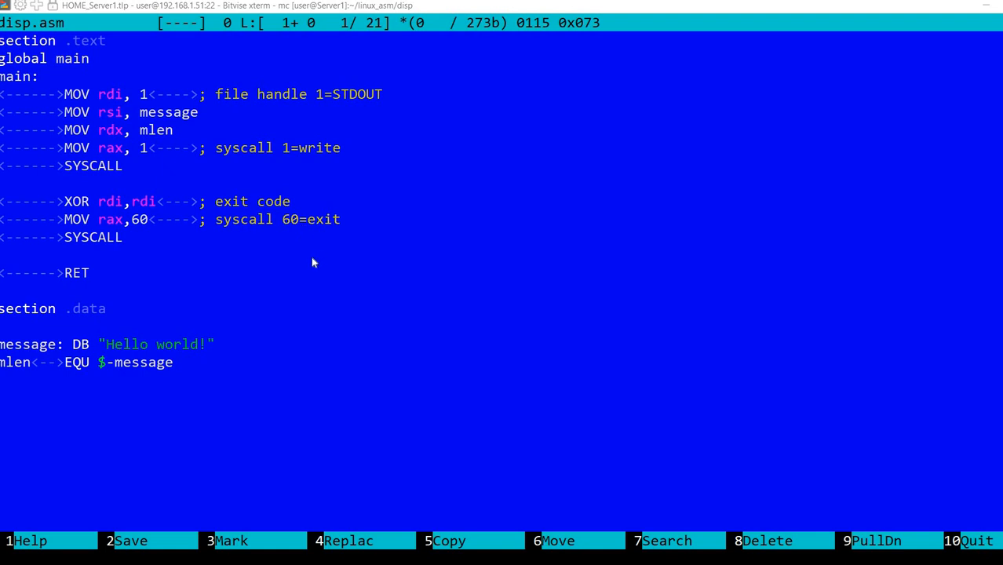
{"action": "mouse_move", "coordinate": [131, 102]}
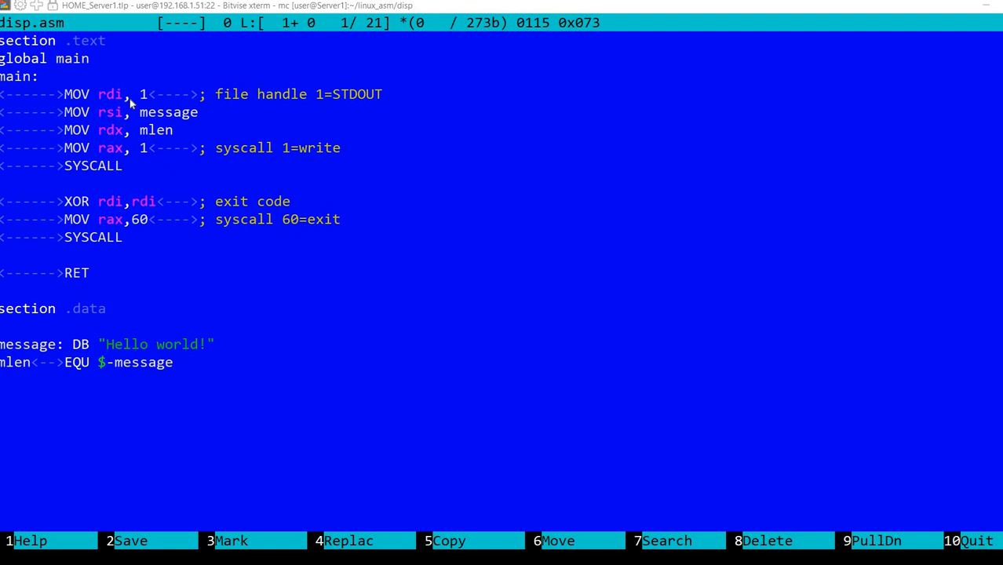
{"action": "mouse_move", "coordinate": [243, 124]}
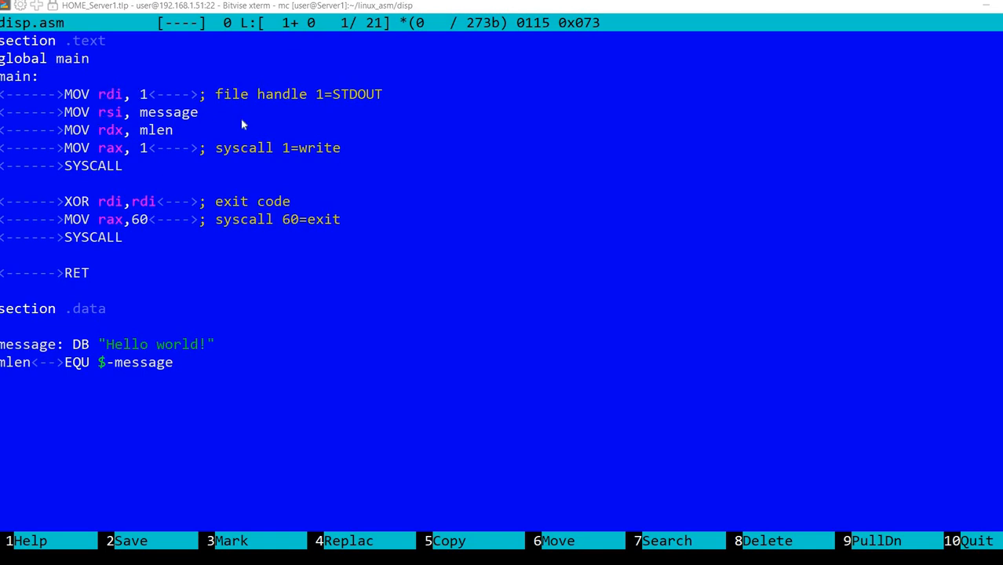
{"action": "mouse_move", "coordinate": [138, 87]}
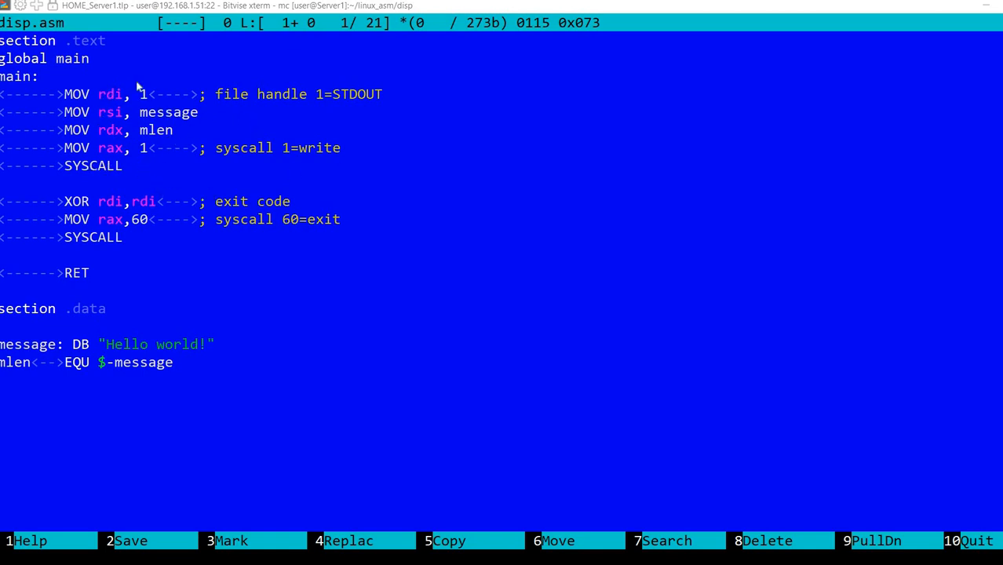
{"action": "mouse_move", "coordinate": [106, 188]}
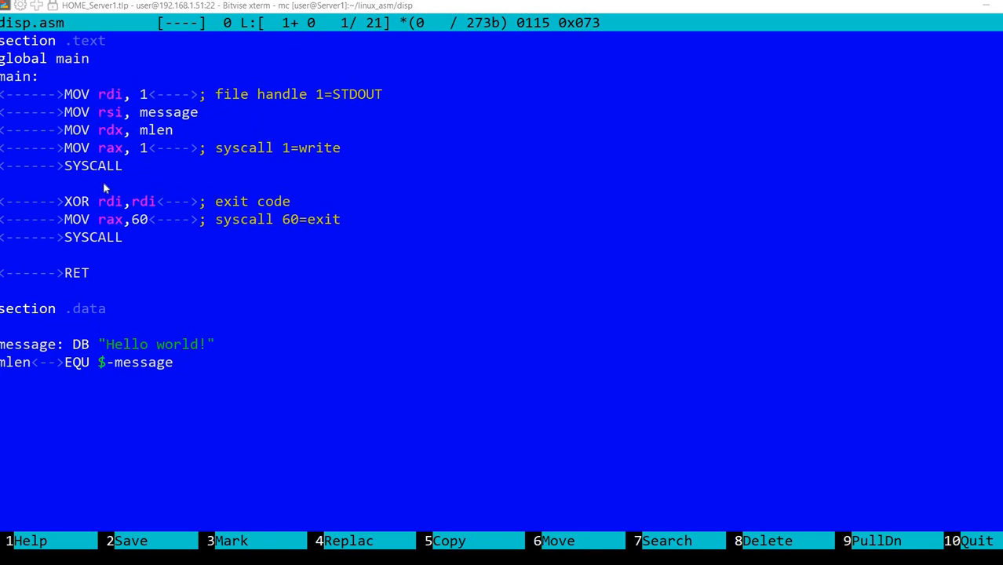
{"action": "mouse_move", "coordinate": [118, 108]}
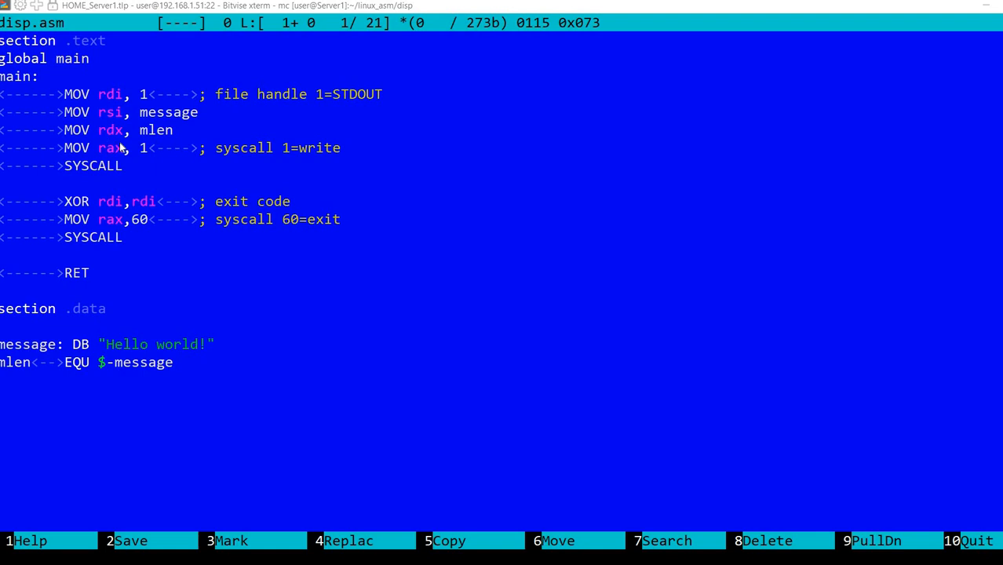
{"action": "mouse_move", "coordinate": [389, 214]}
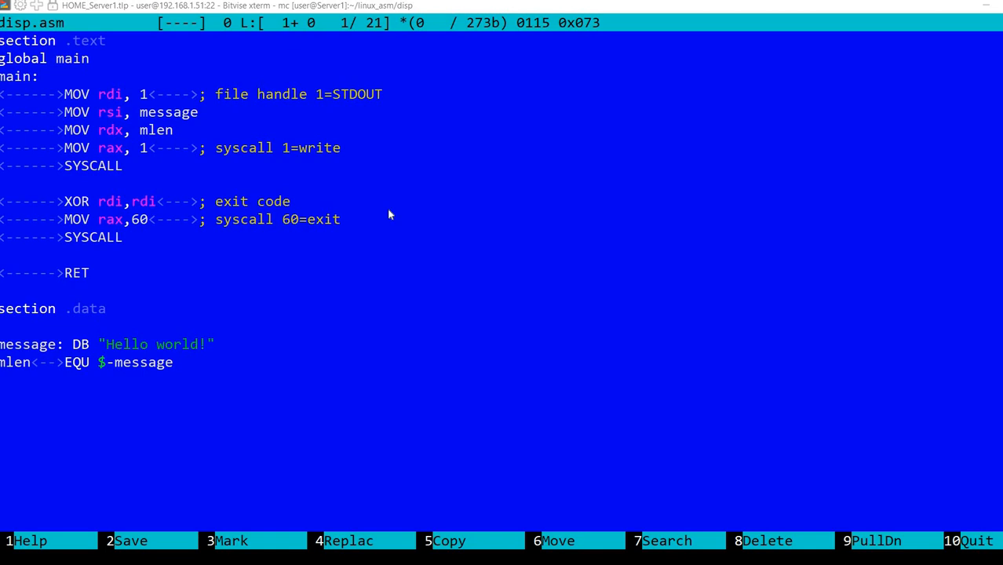
{"action": "mouse_move", "coordinate": [78, 141]}
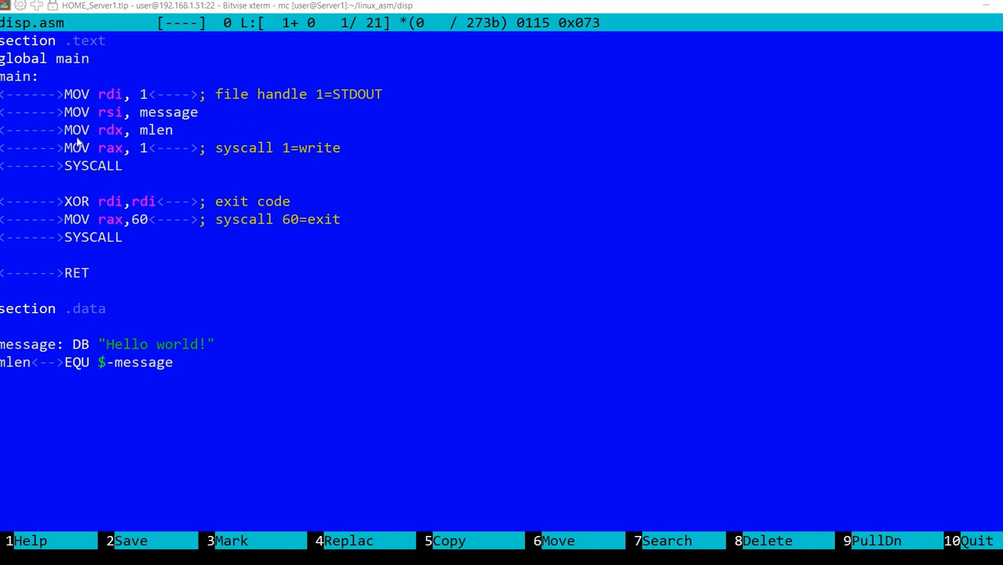
{"action": "mouse_move", "coordinate": [211, 158]}
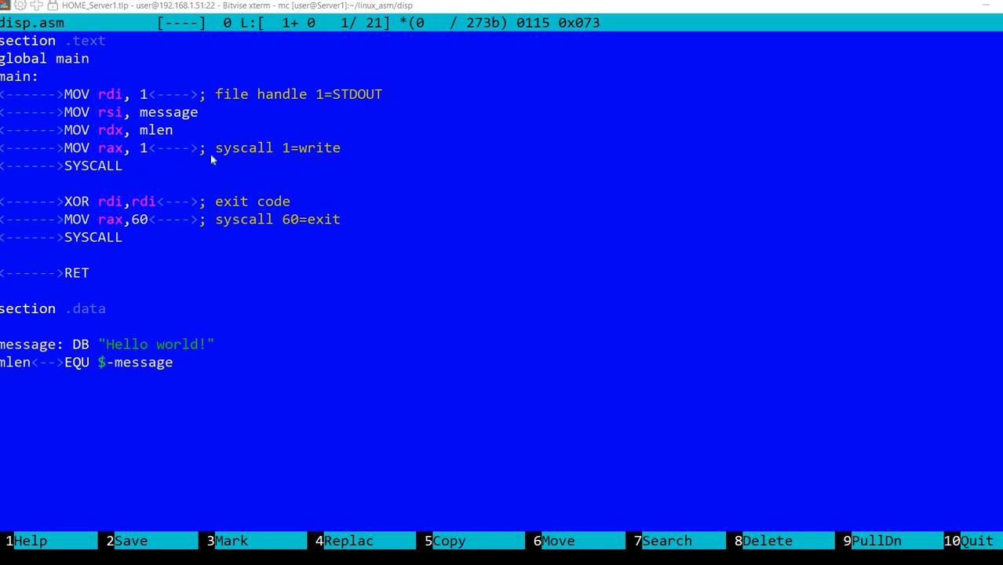
{"action": "mouse_move", "coordinate": [146, 166]}
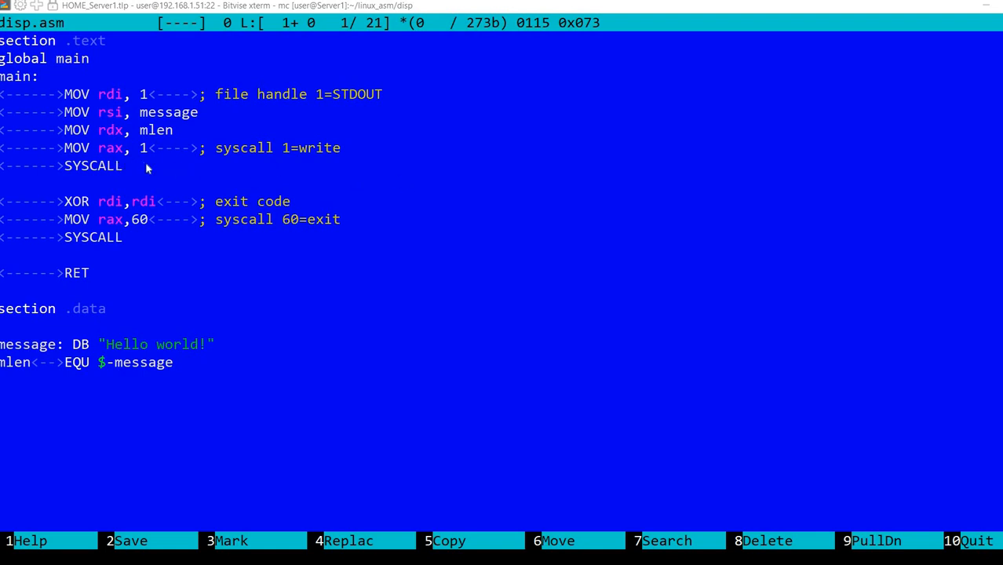
{"action": "mouse_move", "coordinate": [186, 191]}
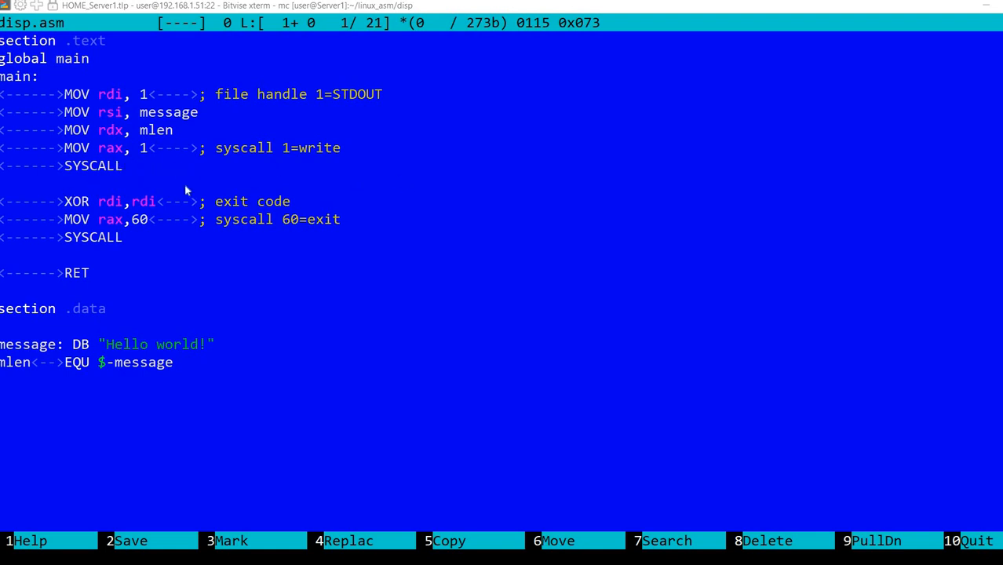
{"action": "mouse_move", "coordinate": [185, 184]}
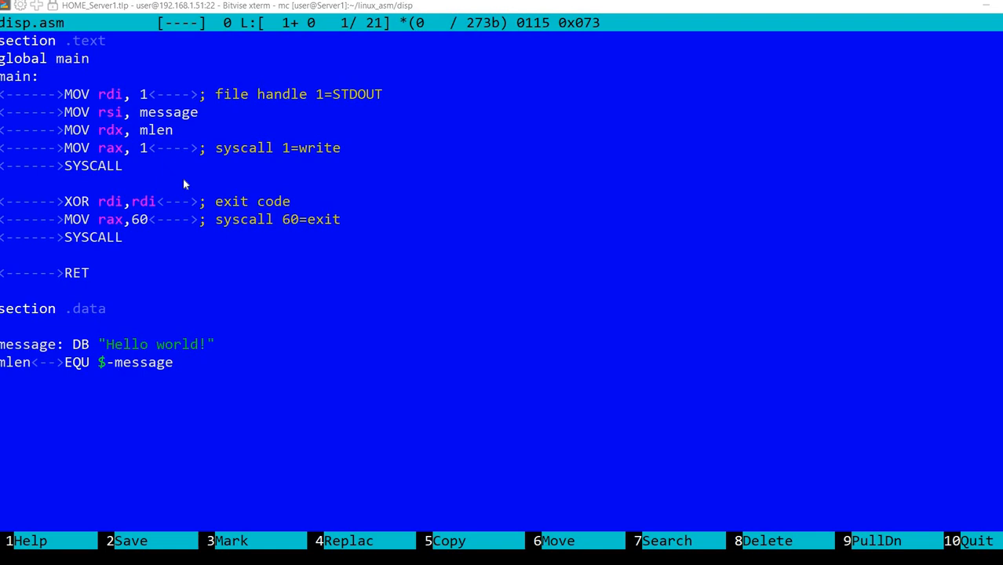
{"action": "mouse_move", "coordinate": [181, 179]}
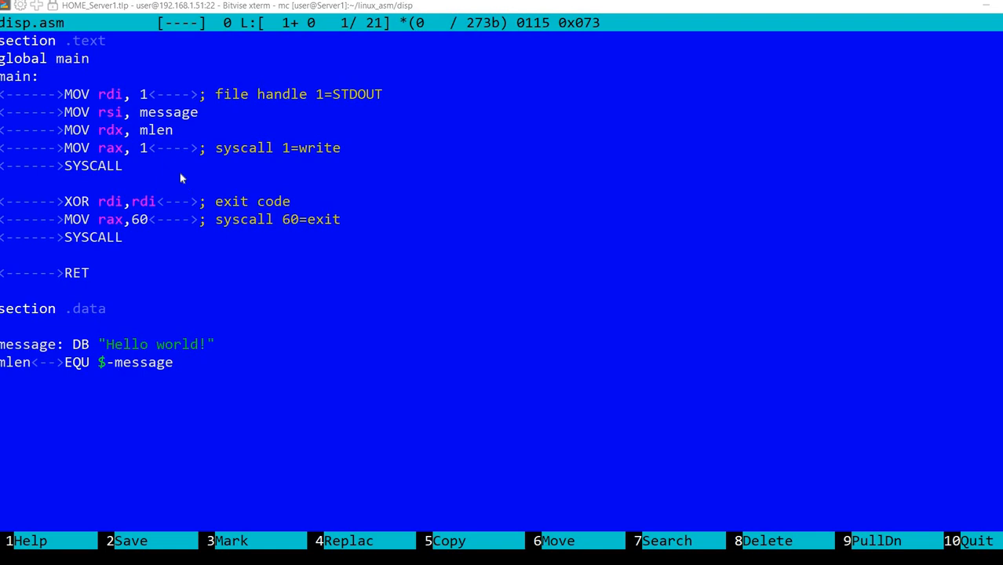
{"action": "mouse_move", "coordinate": [256, 234]}
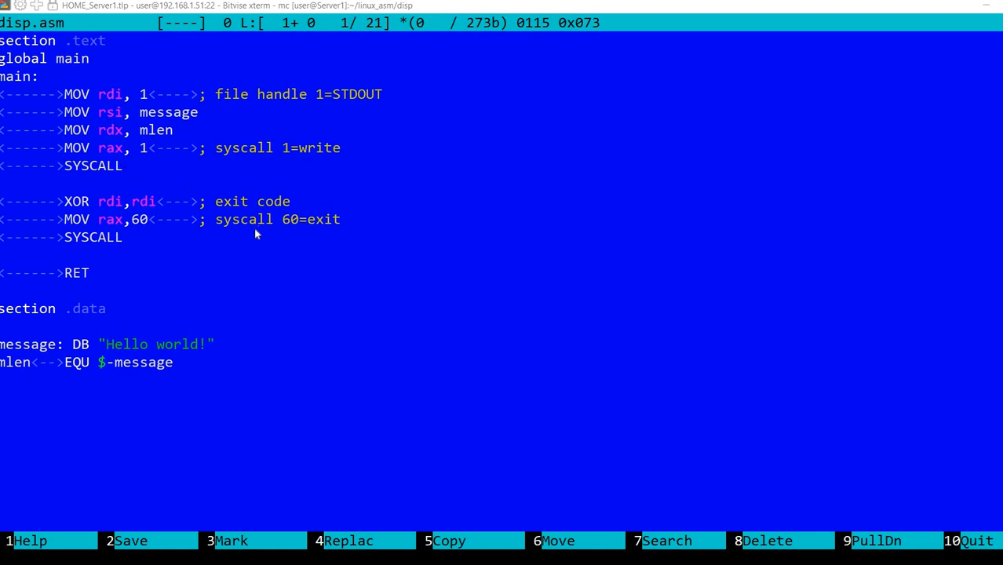
{"action": "mouse_move", "coordinate": [427, 359]}
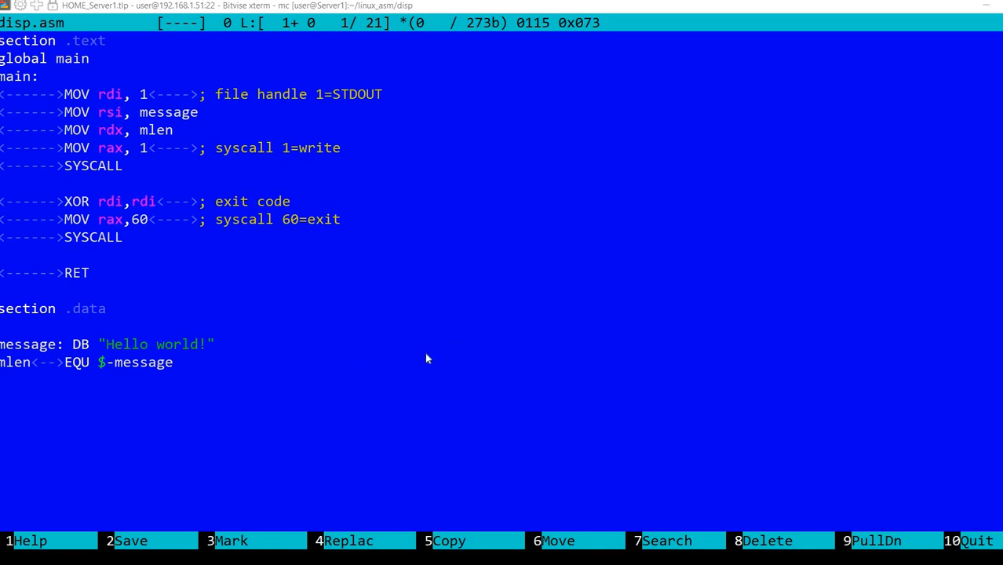
Jump to the end of disp.asm and close it before viewing disp.sh.
{"action": "key", "text": "ctrl+End"}
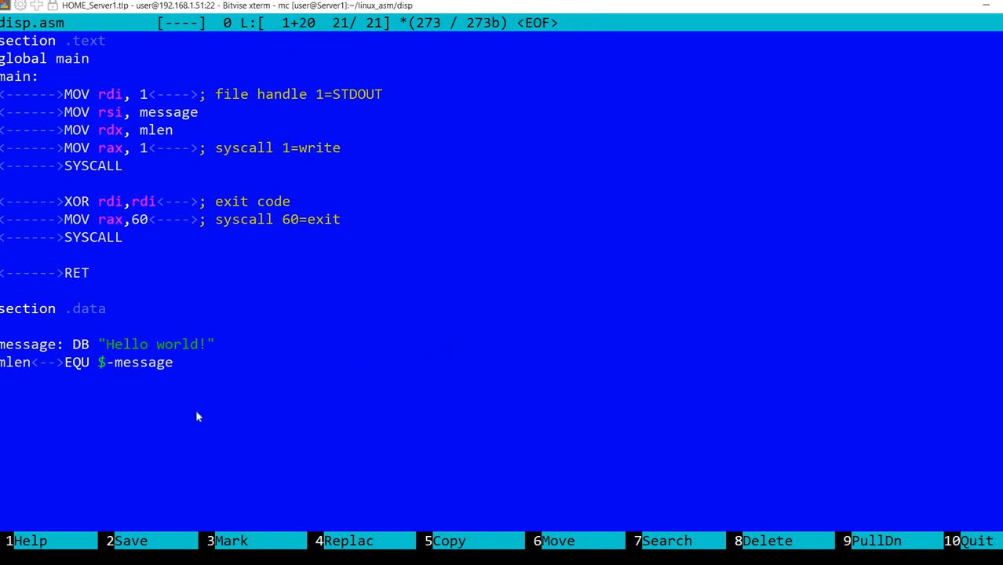
{"action": "key", "text": "F10"}
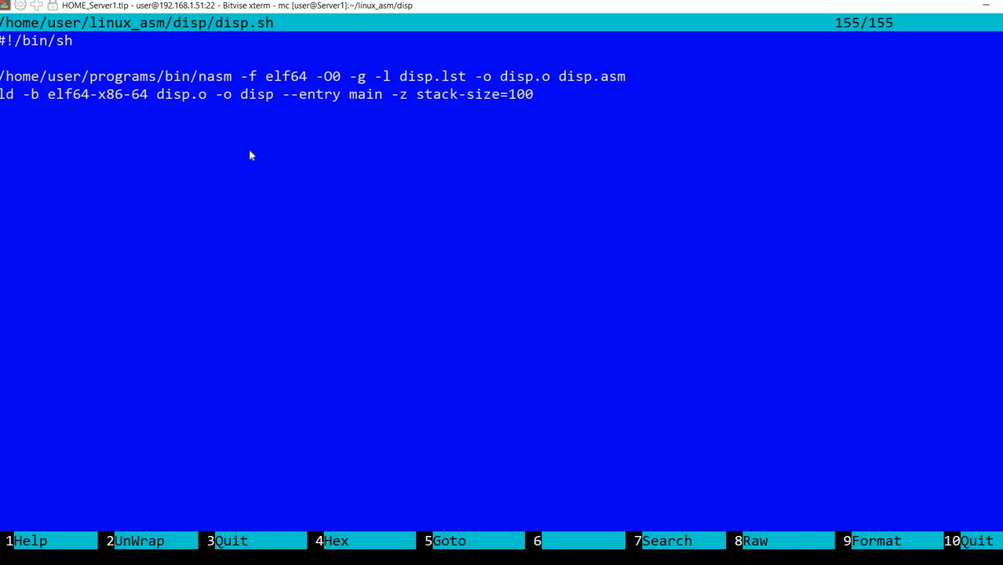
{"action": "mouse_move", "coordinate": [247, 210]}
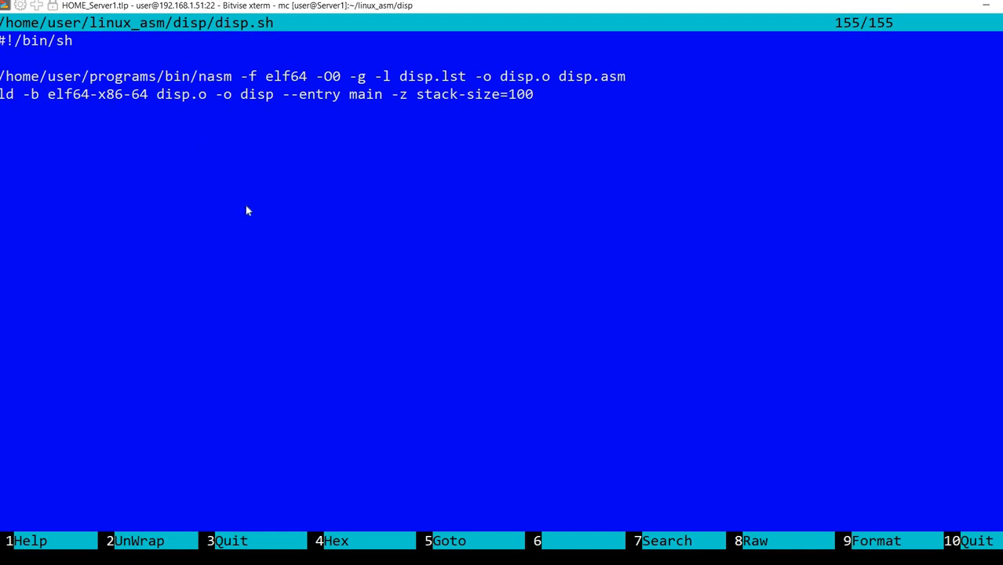
{"action": "mouse_move", "coordinate": [44, 86]}
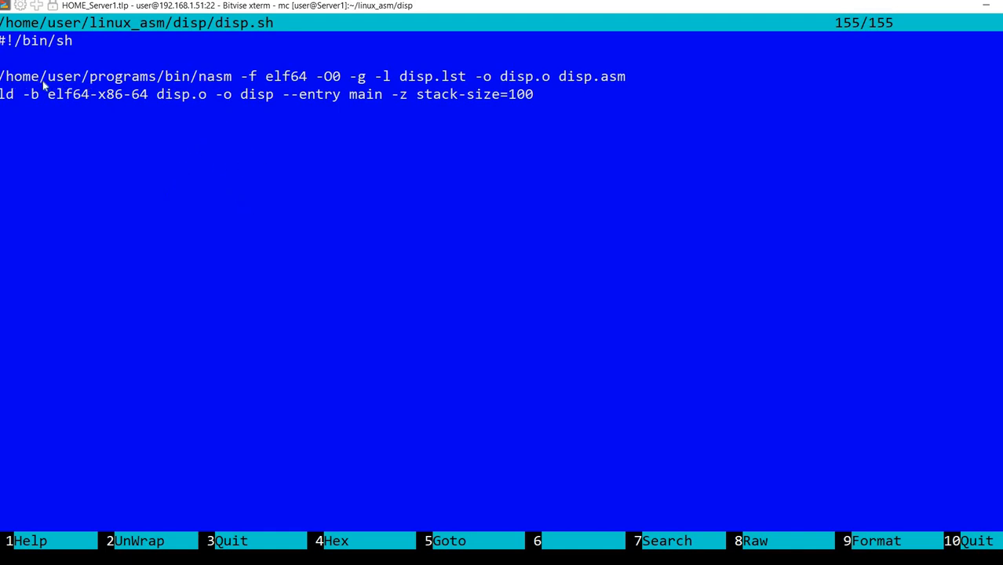
{"action": "mouse_move", "coordinate": [224, 243]}
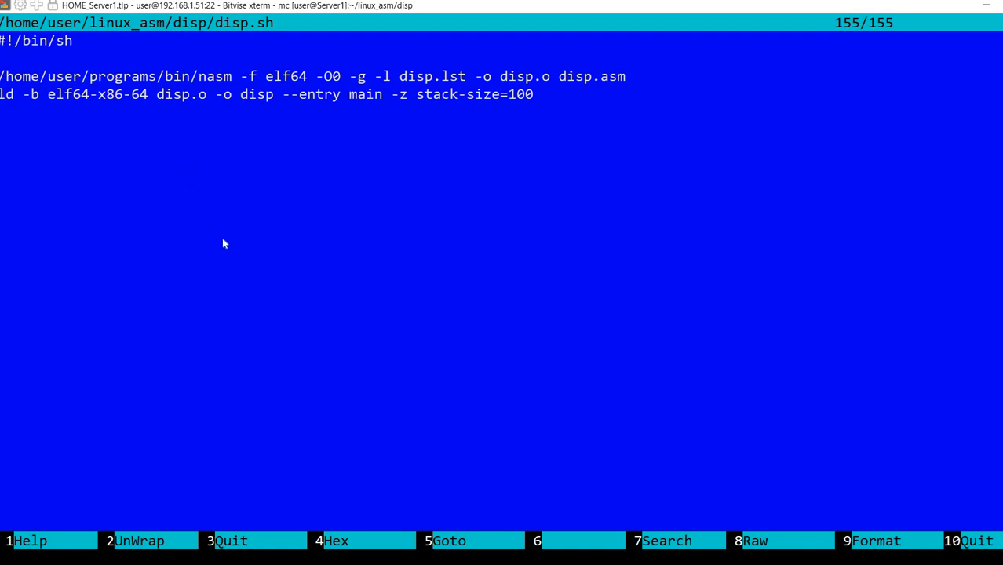
{"action": "mouse_move", "coordinate": [228, 247]}
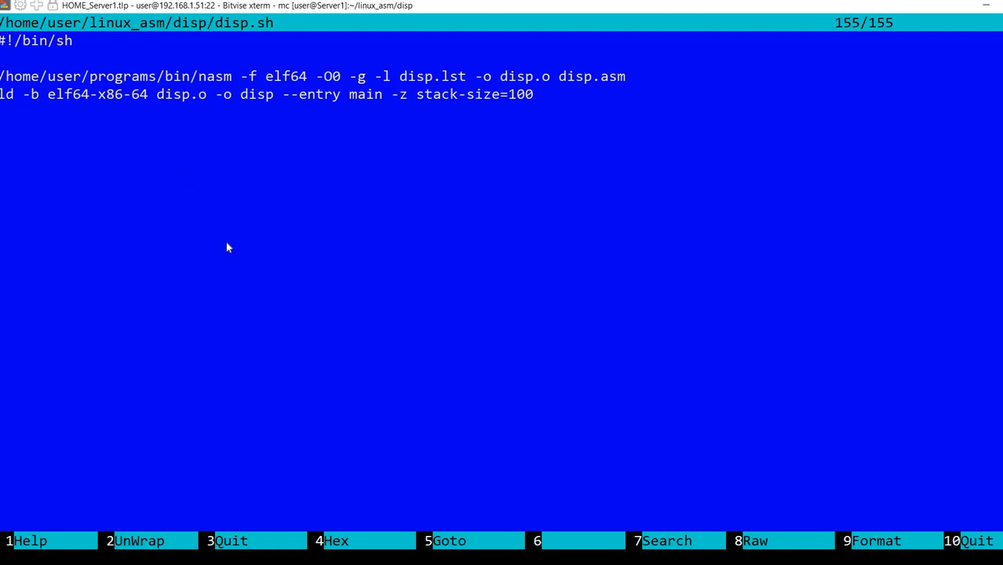
{"action": "mouse_move", "coordinate": [142, 72]}
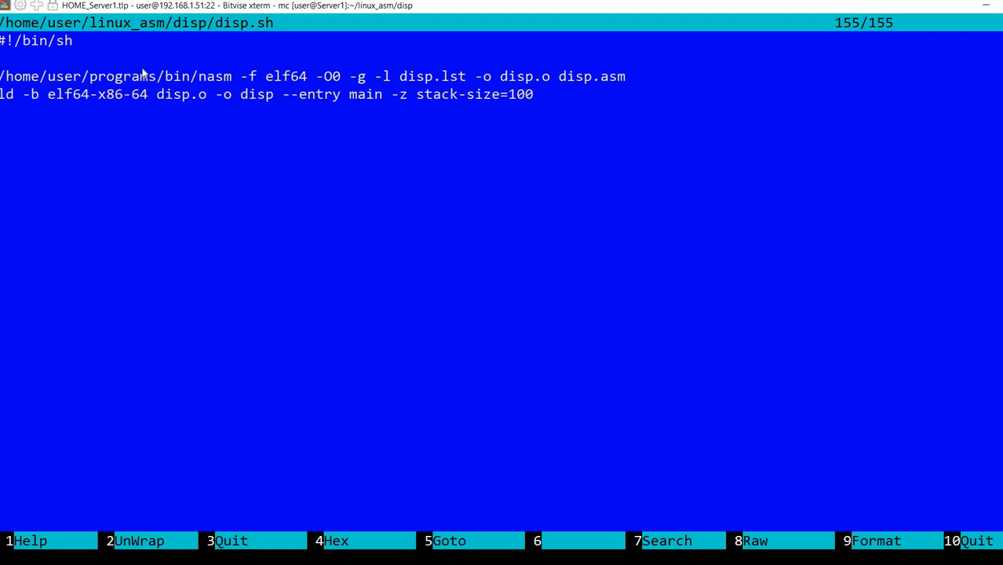
{"action": "mouse_move", "coordinate": [232, 265]}
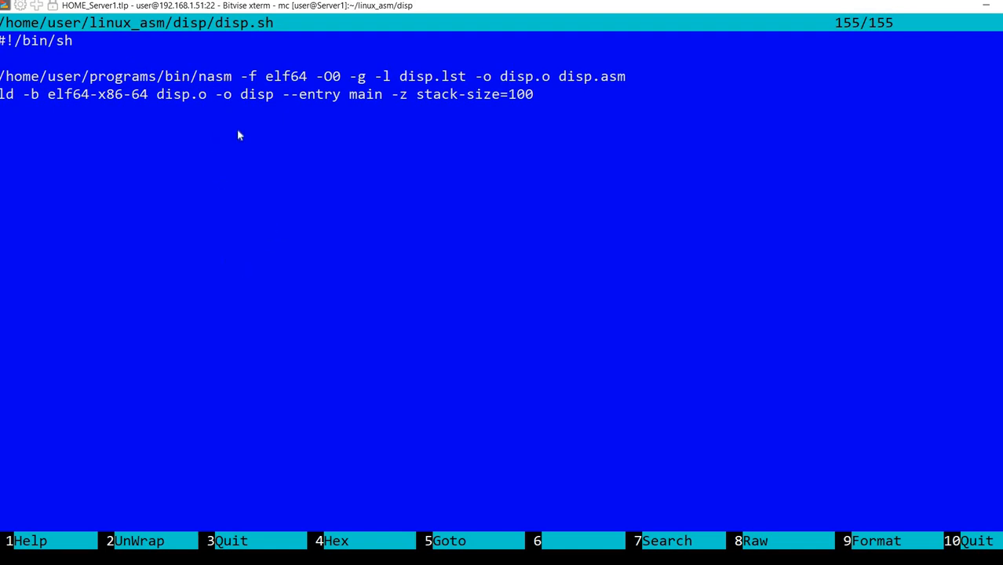
{"action": "mouse_move", "coordinate": [363, 232]}
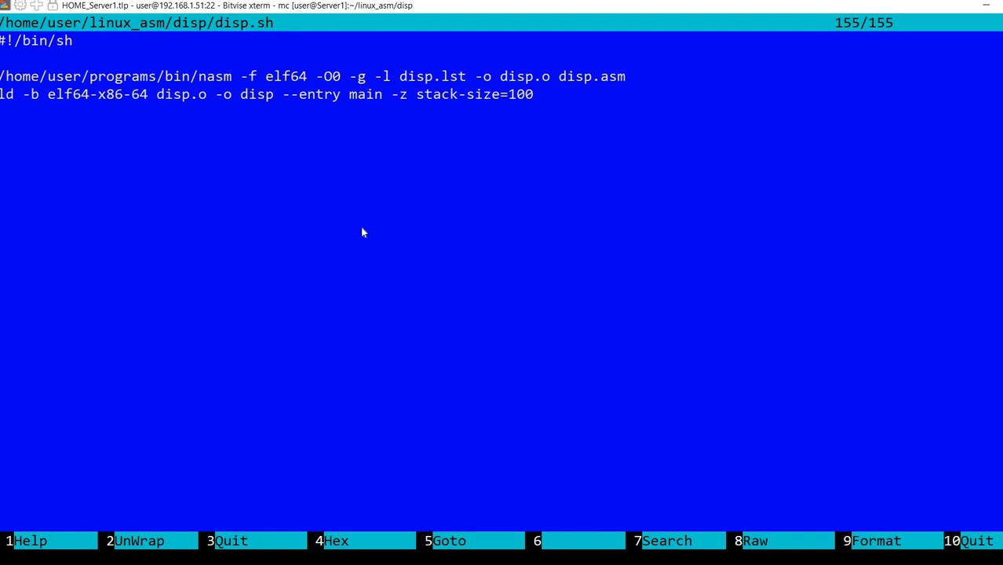
{"action": "mouse_move", "coordinate": [341, 268]}
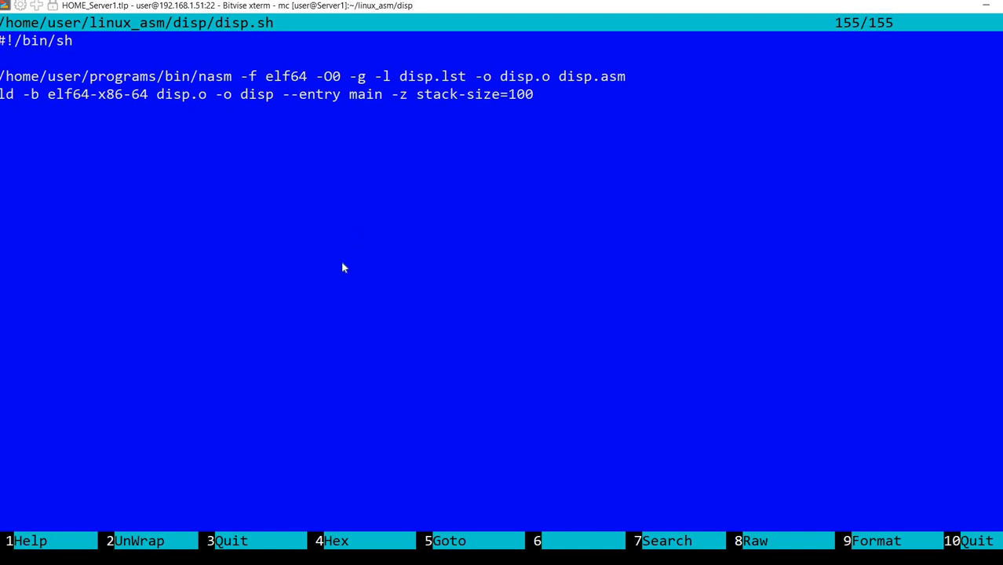
{"action": "mouse_move", "coordinate": [328, 289]}
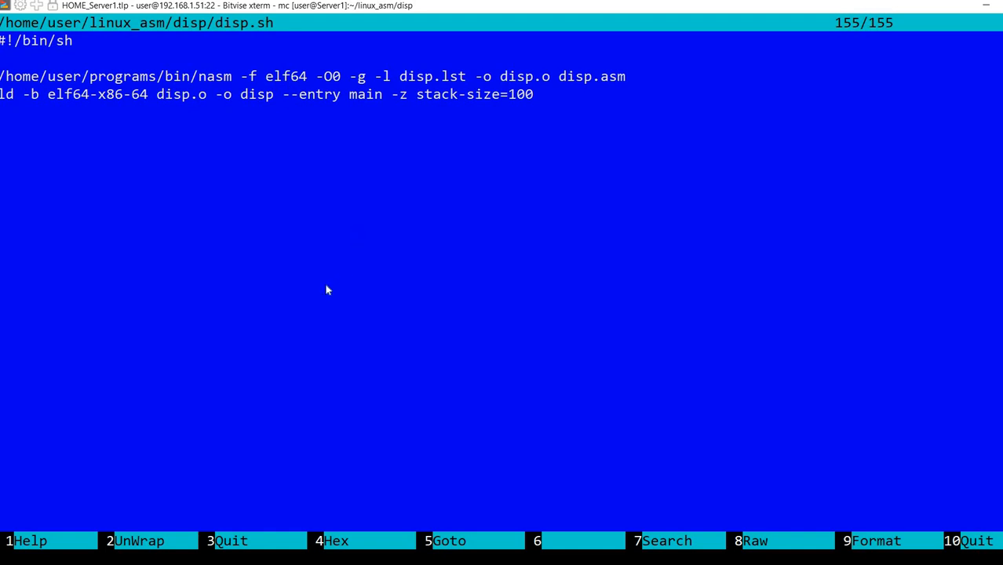
{"action": "mouse_move", "coordinate": [308, 165]}
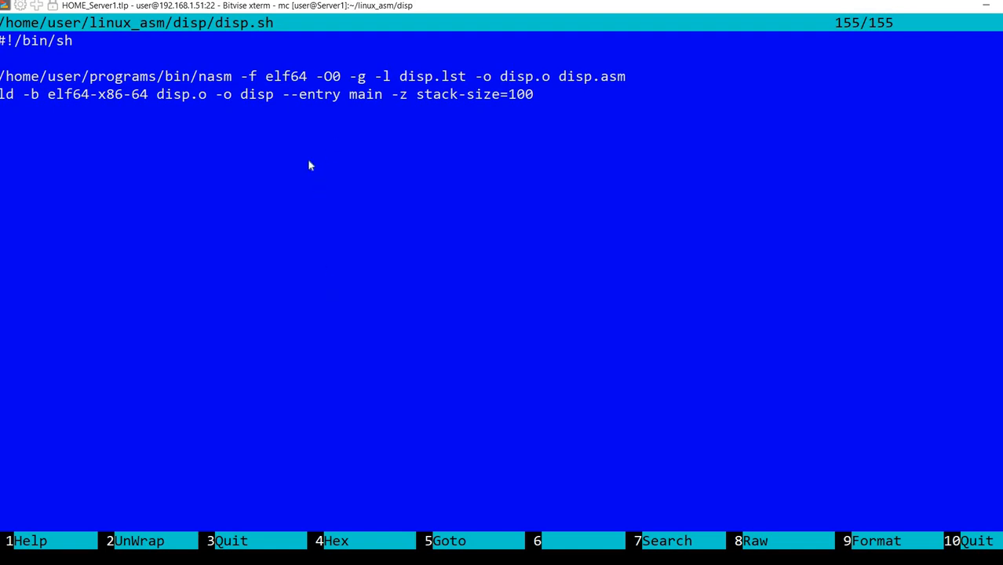
{"action": "mouse_move", "coordinate": [346, 88]}
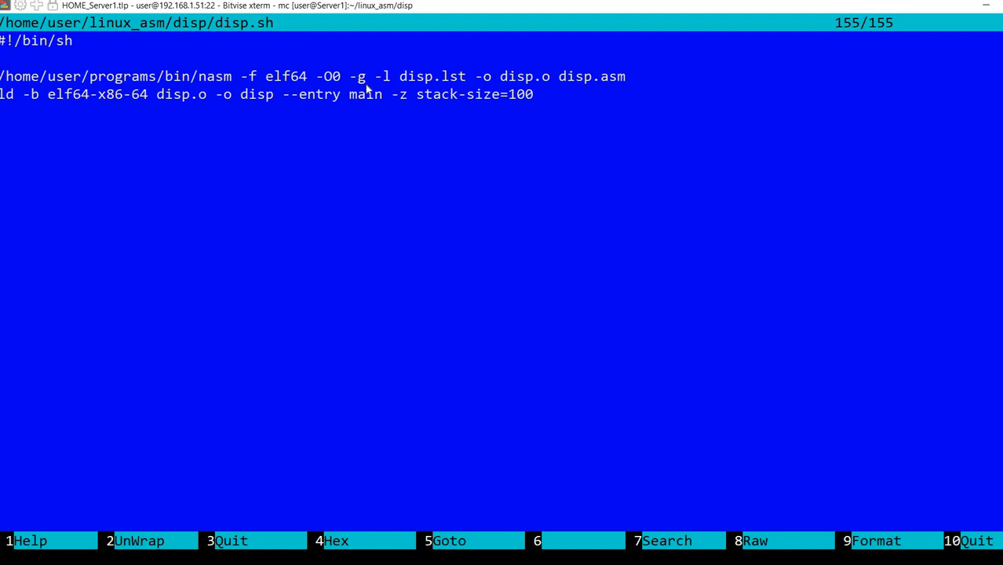
{"action": "mouse_move", "coordinate": [382, 95]}
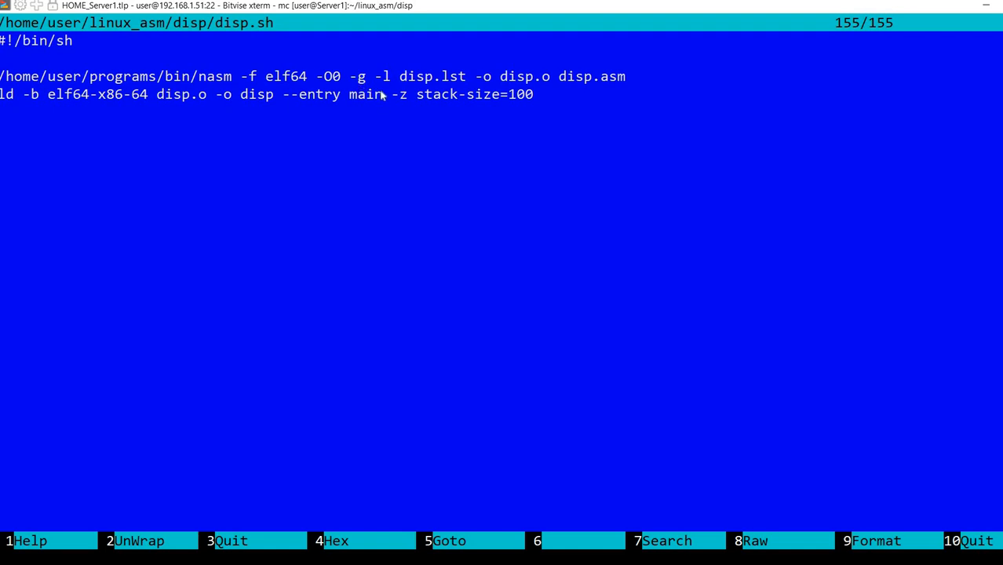
{"action": "mouse_move", "coordinate": [432, 78]}
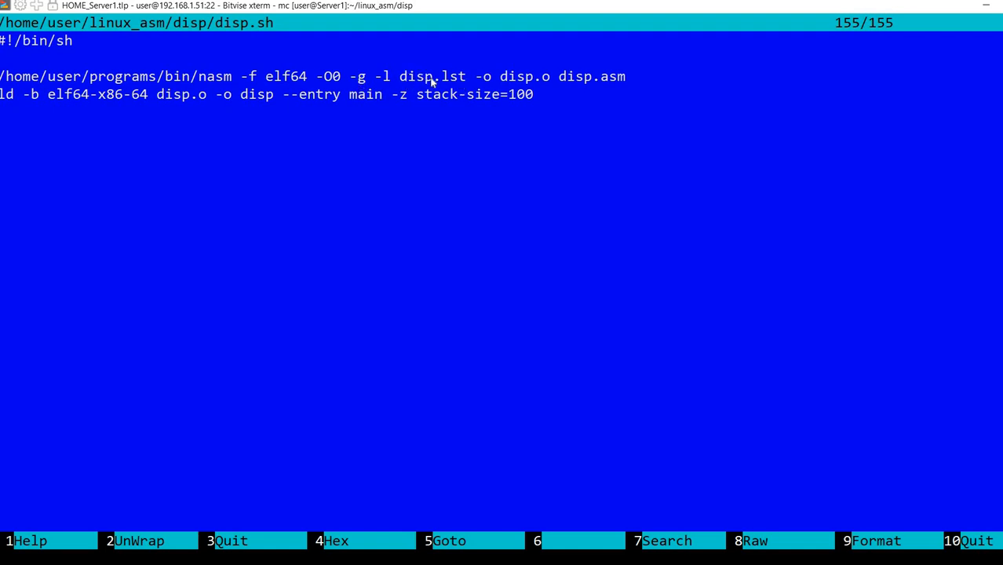
{"action": "mouse_move", "coordinate": [473, 76]}
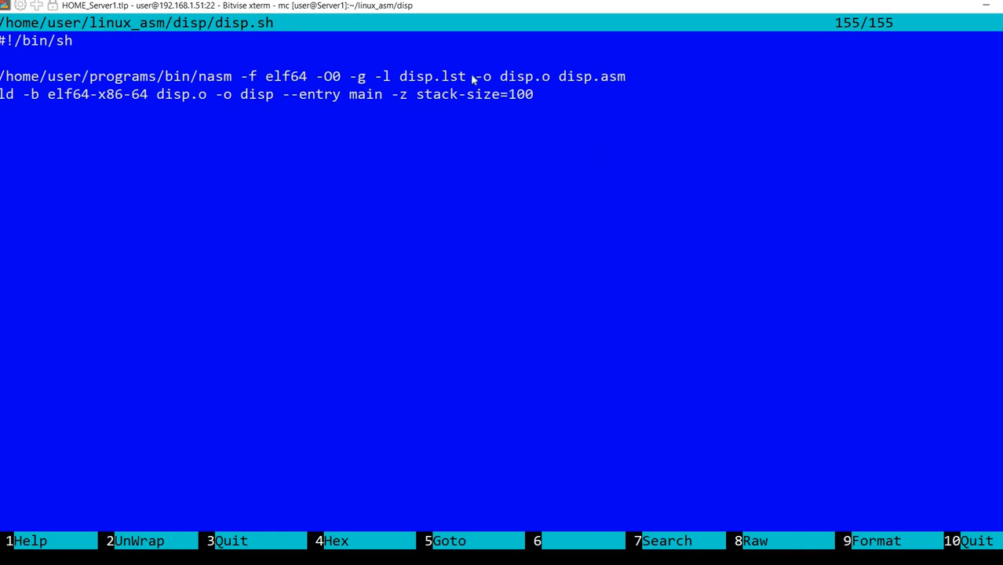
{"action": "mouse_move", "coordinate": [513, 93]}
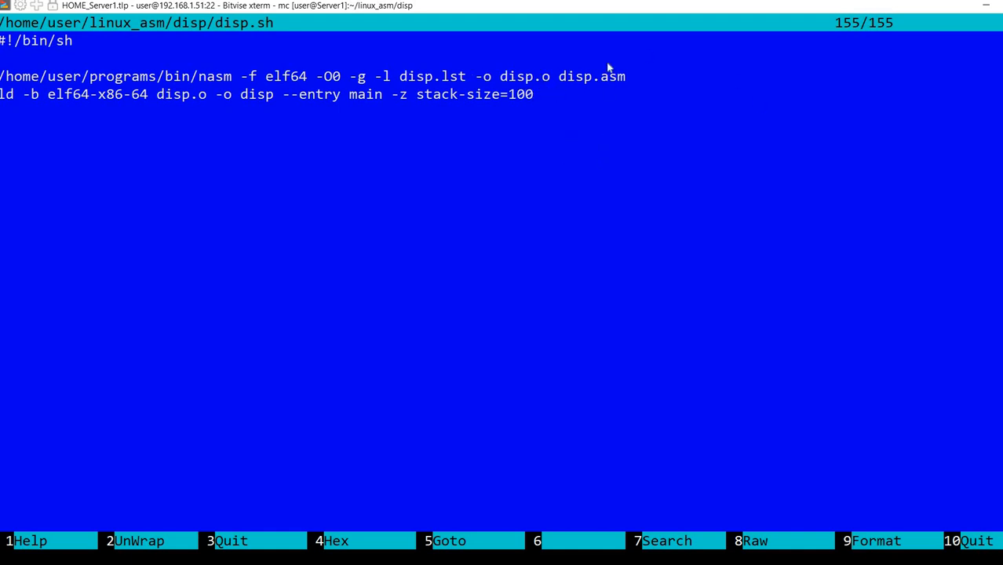
{"action": "mouse_move", "coordinate": [595, 86]}
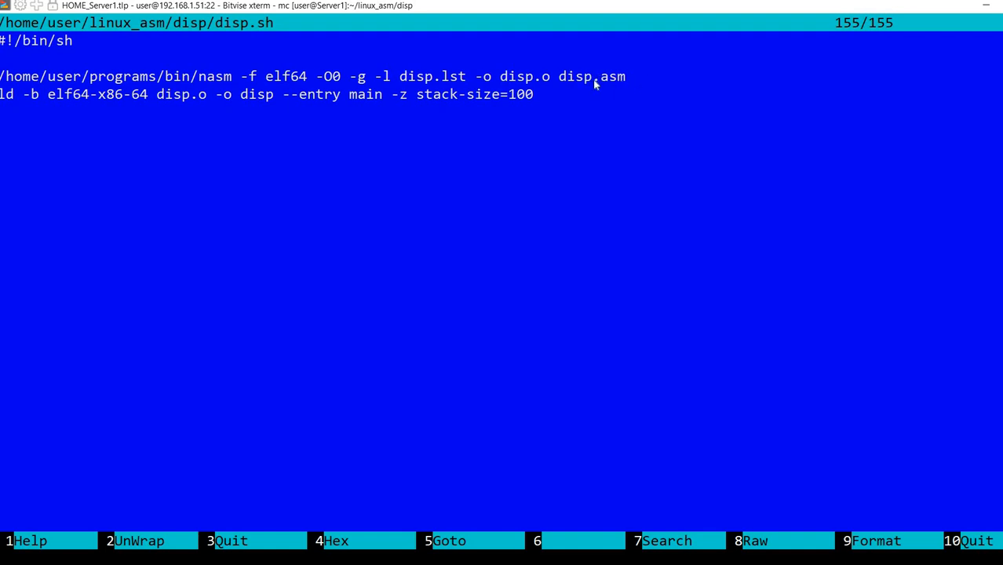
{"action": "mouse_move", "coordinate": [639, 84]}
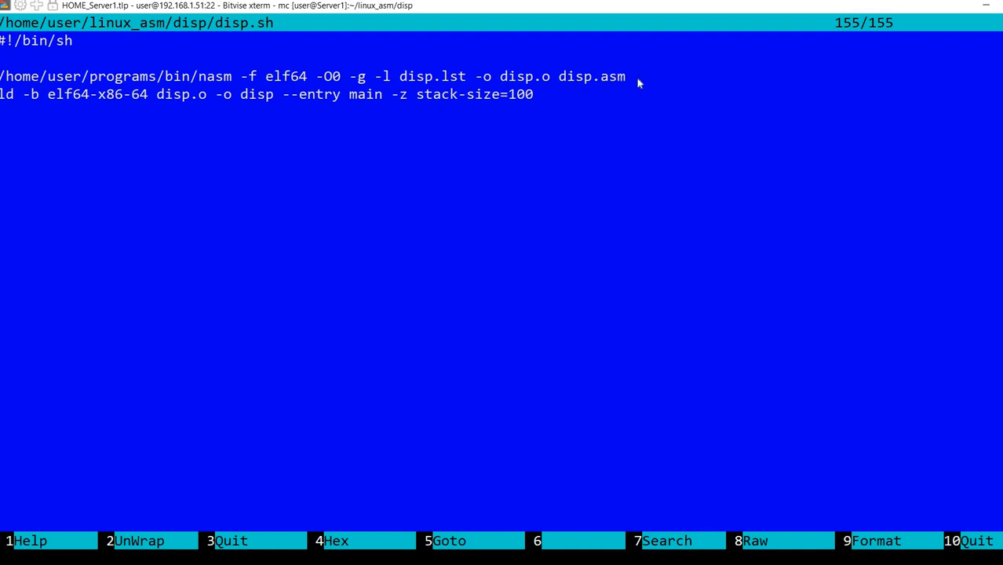
{"action": "mouse_move", "coordinate": [141, 194]}
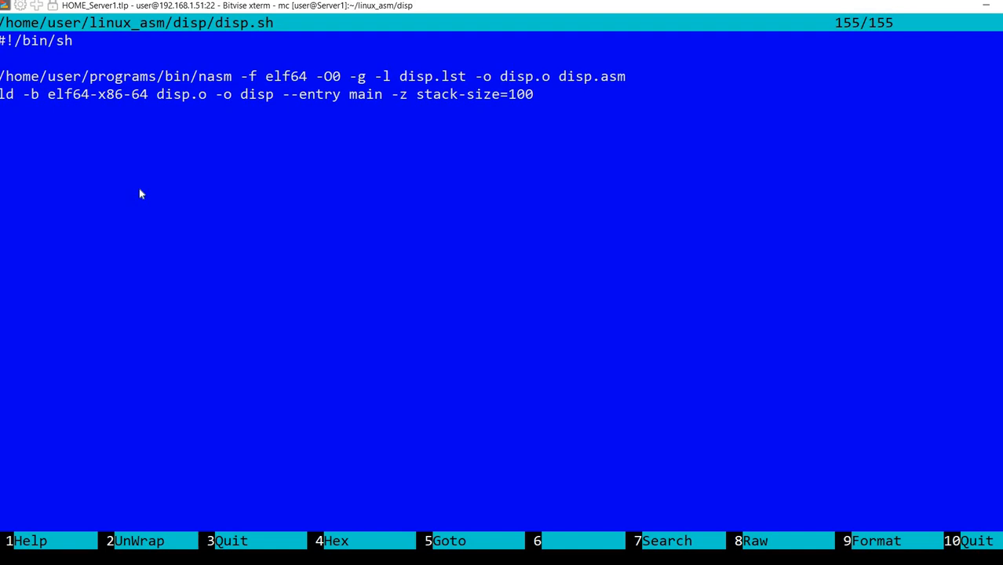
{"action": "mouse_move", "coordinate": [86, 153]}
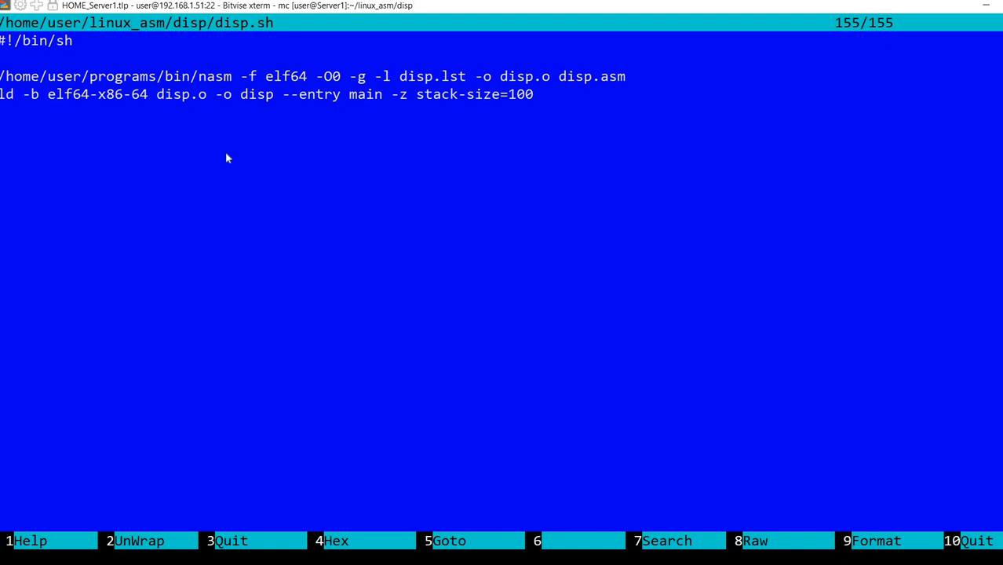
{"action": "mouse_move", "coordinate": [66, 115]}
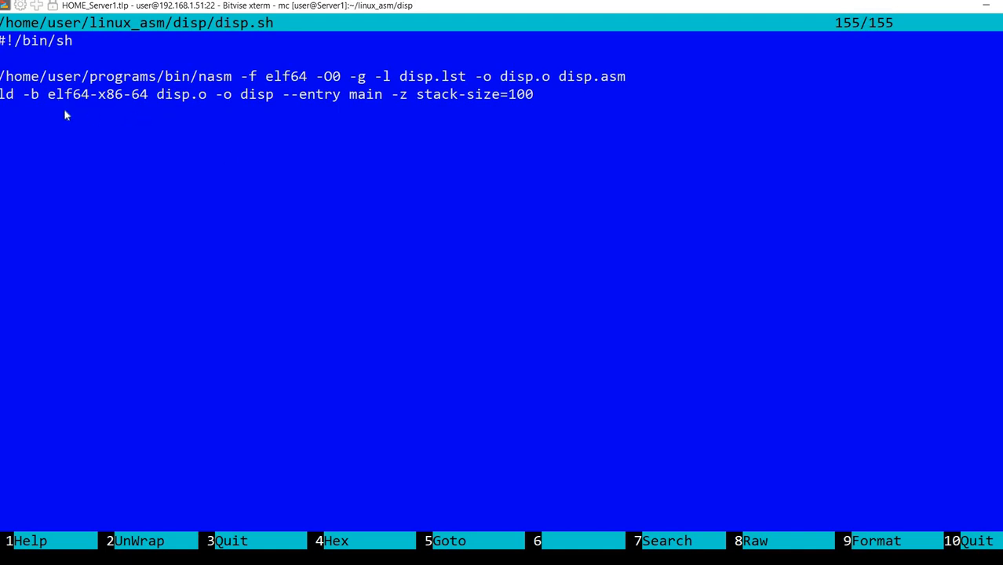
{"action": "mouse_move", "coordinate": [140, 115]}
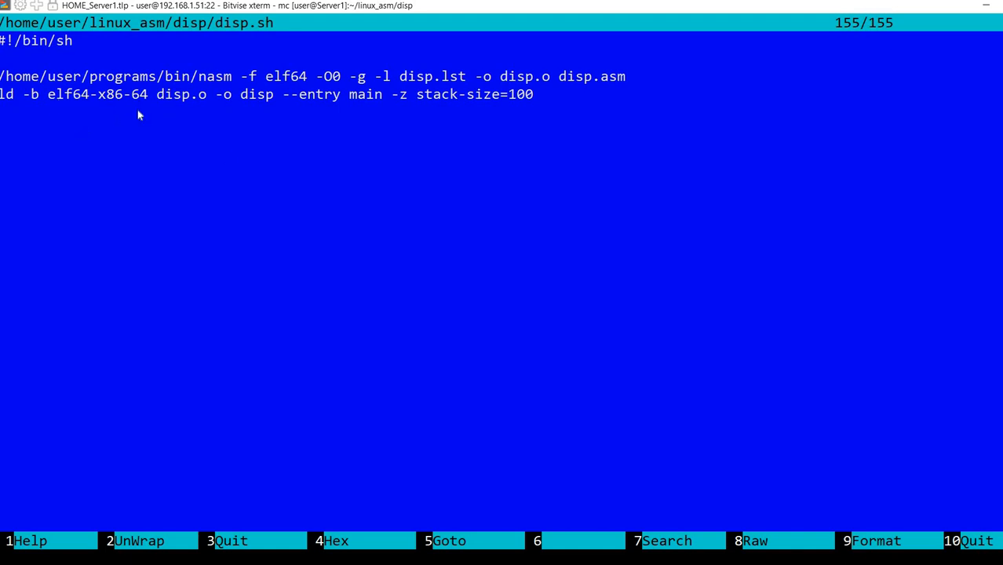
{"action": "mouse_move", "coordinate": [196, 206]}
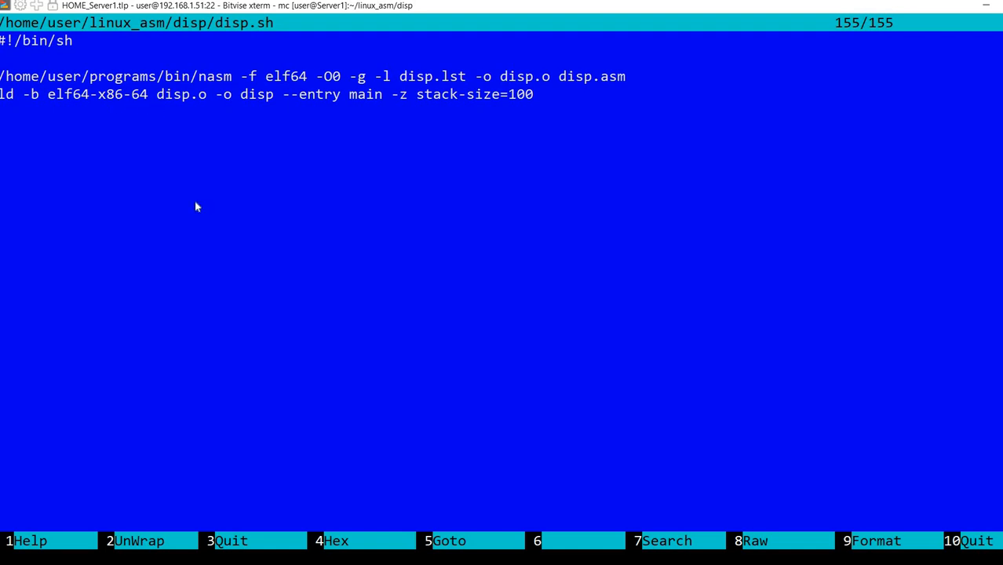
{"action": "mouse_move", "coordinate": [287, 152]}
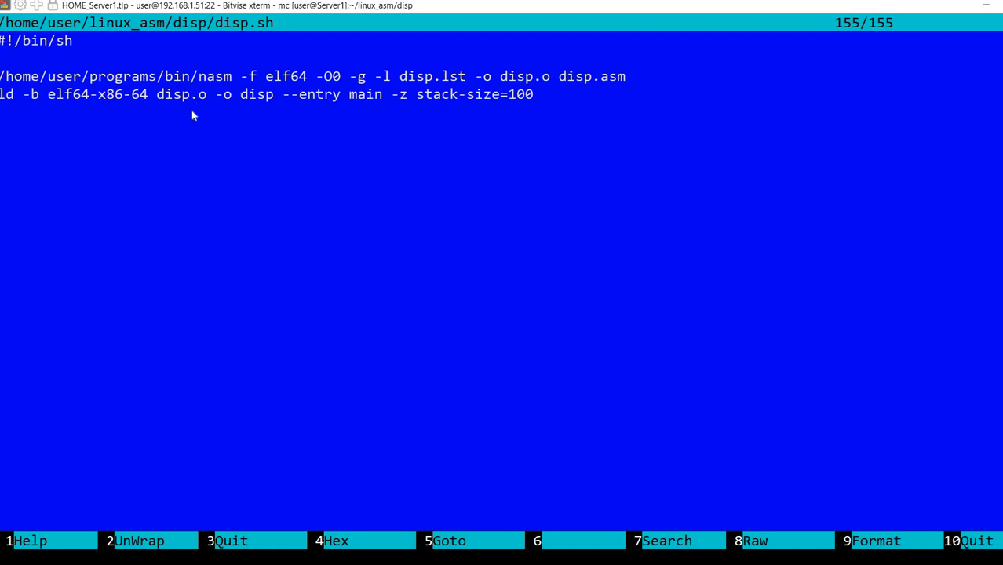
{"action": "mouse_move", "coordinate": [560, 96]}
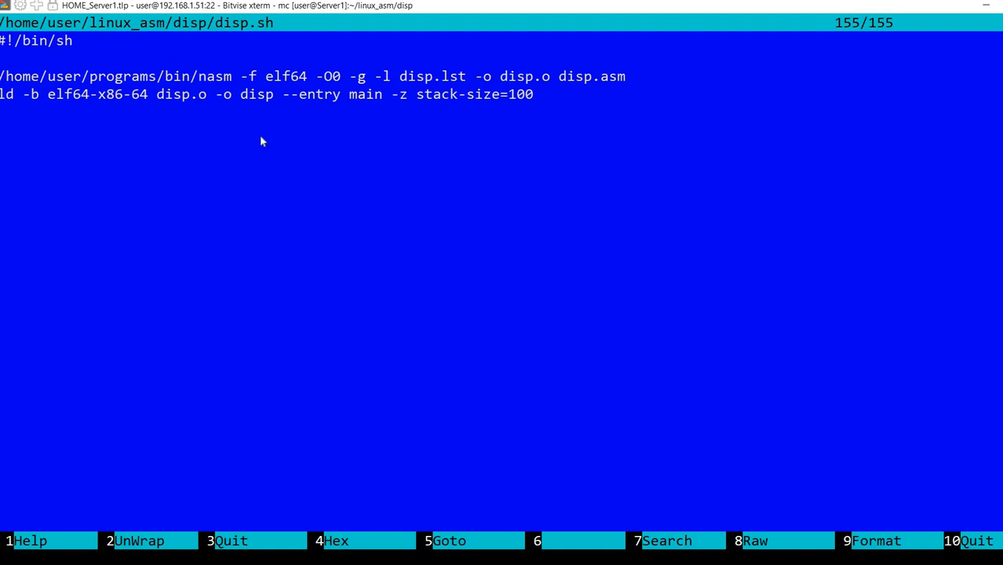
{"action": "mouse_move", "coordinate": [262, 95]}
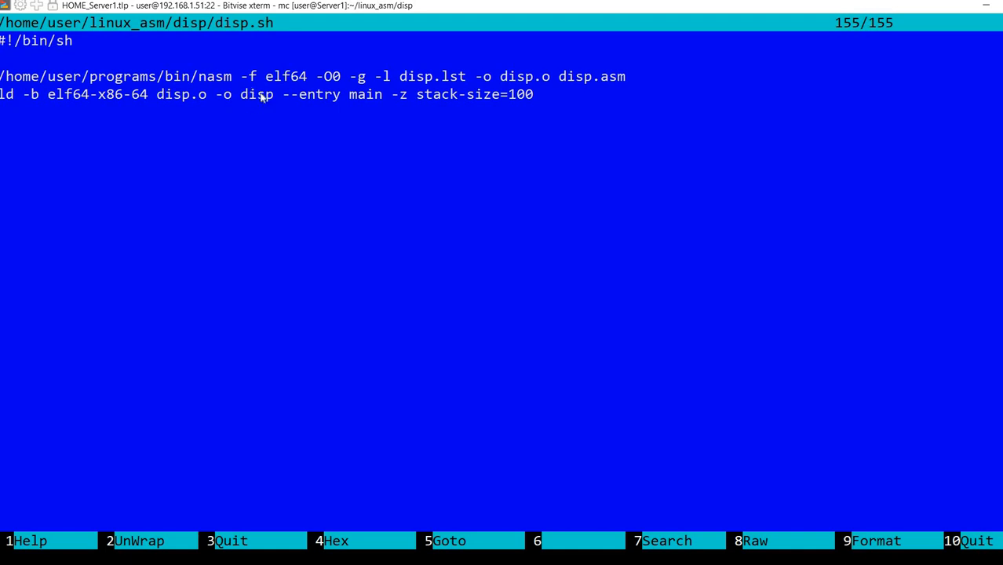
{"action": "mouse_move", "coordinate": [383, 102]}
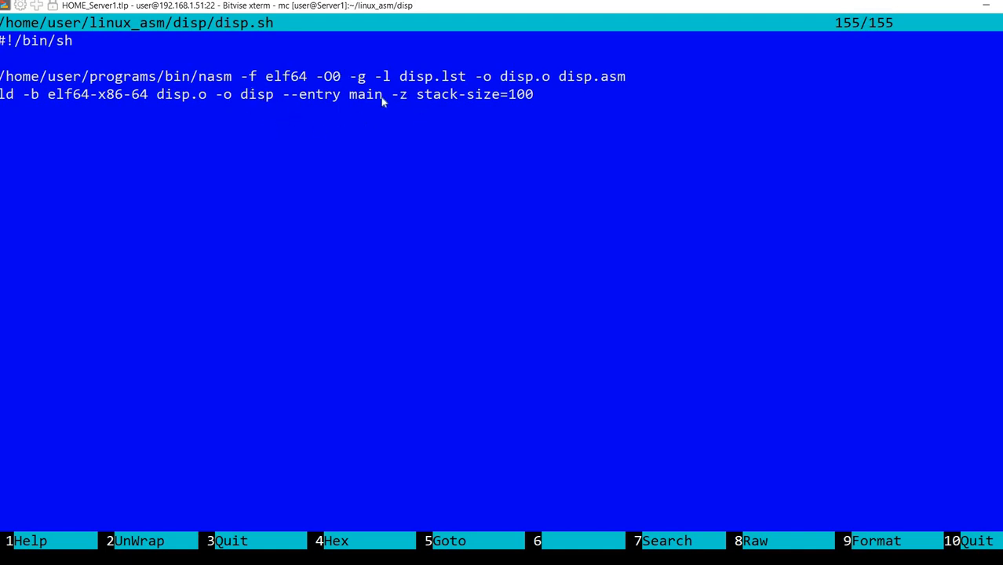
{"action": "mouse_move", "coordinate": [369, 119]}
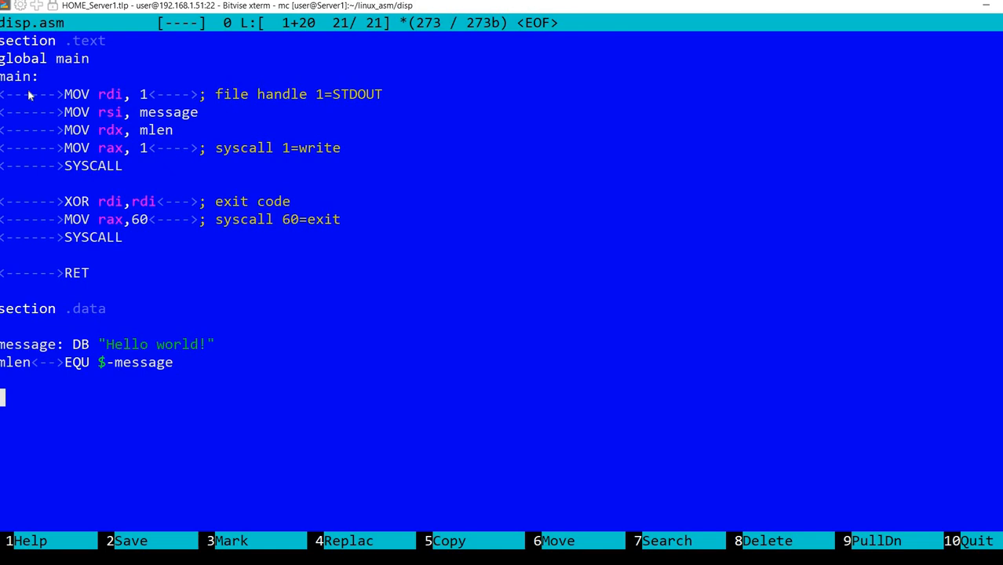
{"action": "mouse_move", "coordinate": [257, 223]}
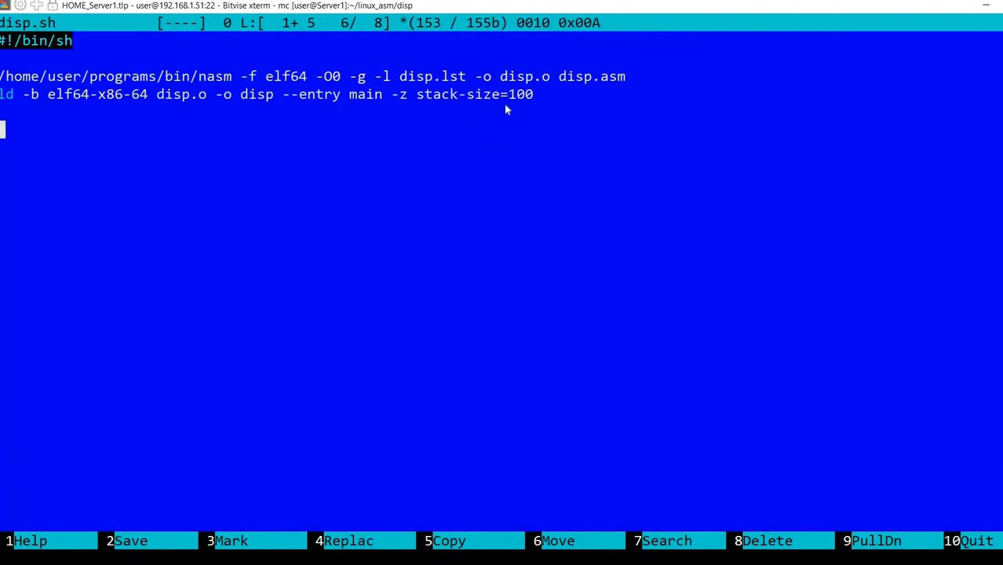
{"action": "mouse_move", "coordinate": [492, 243]}
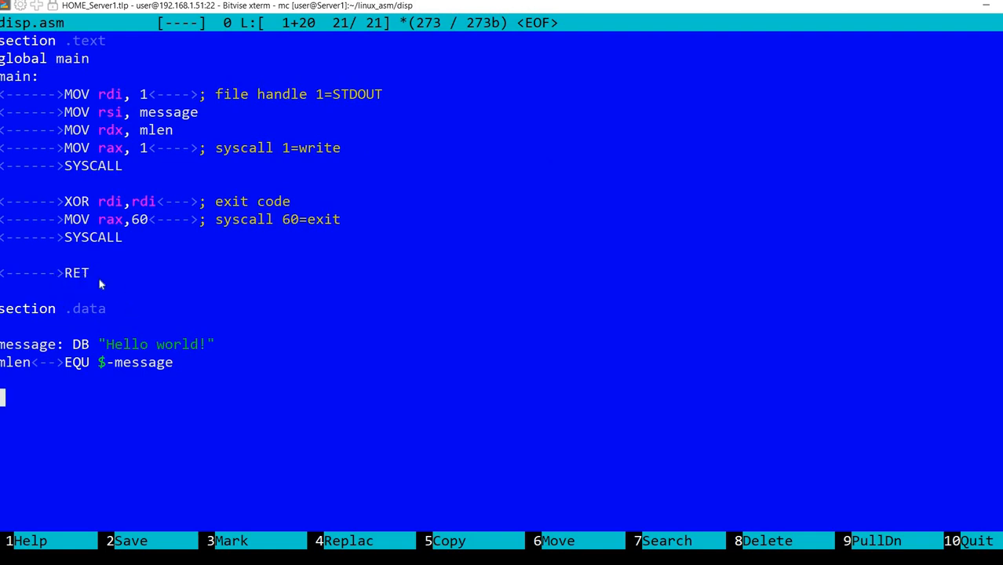
{"action": "mouse_move", "coordinate": [88, 286]}
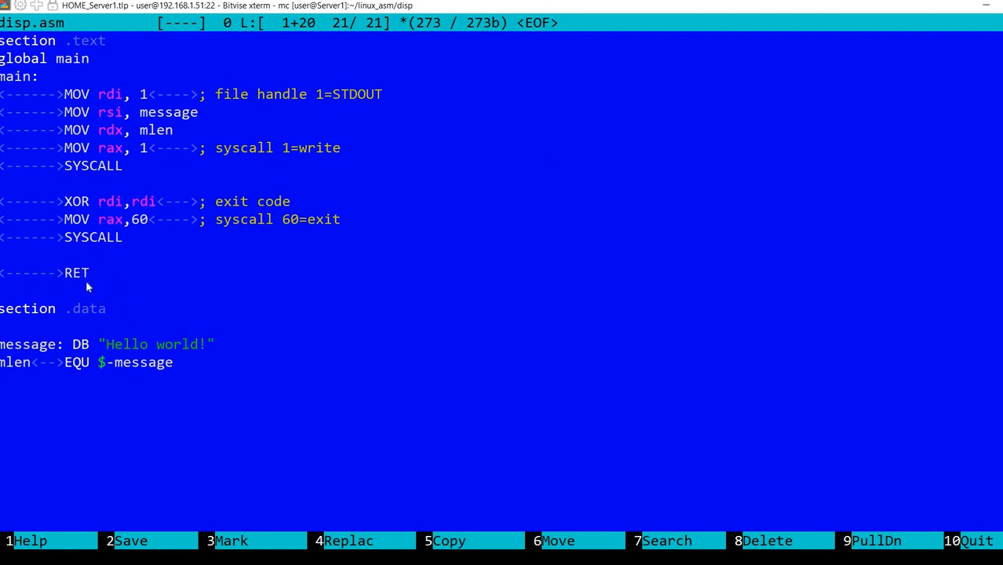
{"action": "mouse_move", "coordinate": [288, 227]}
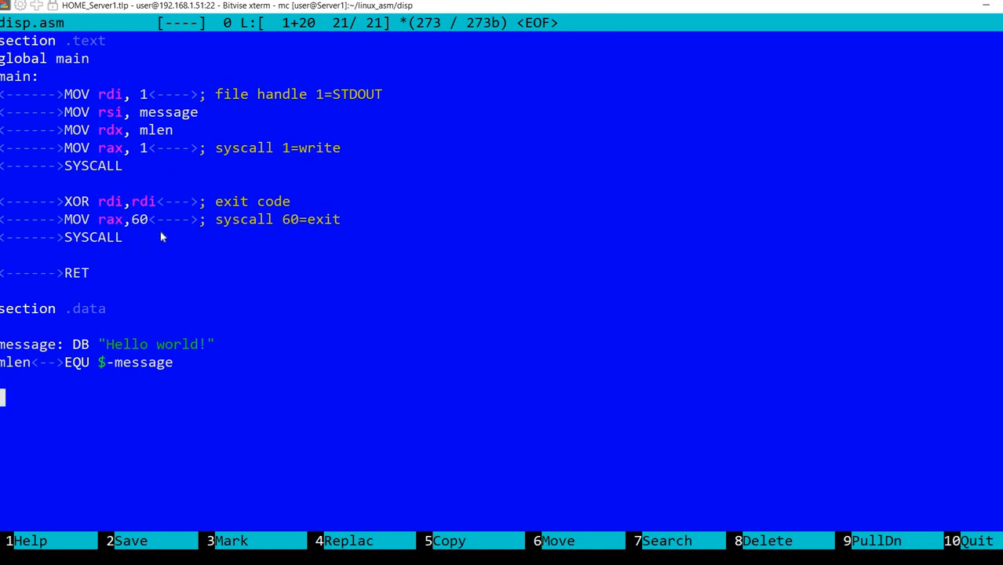
{"action": "mouse_move", "coordinate": [47, 290]}
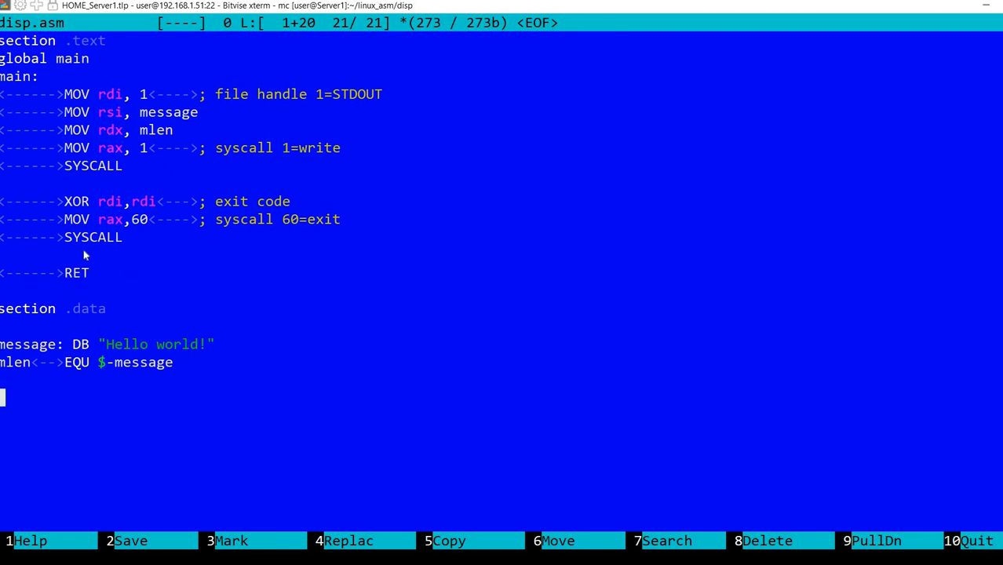
{"action": "mouse_move", "coordinate": [223, 278]}
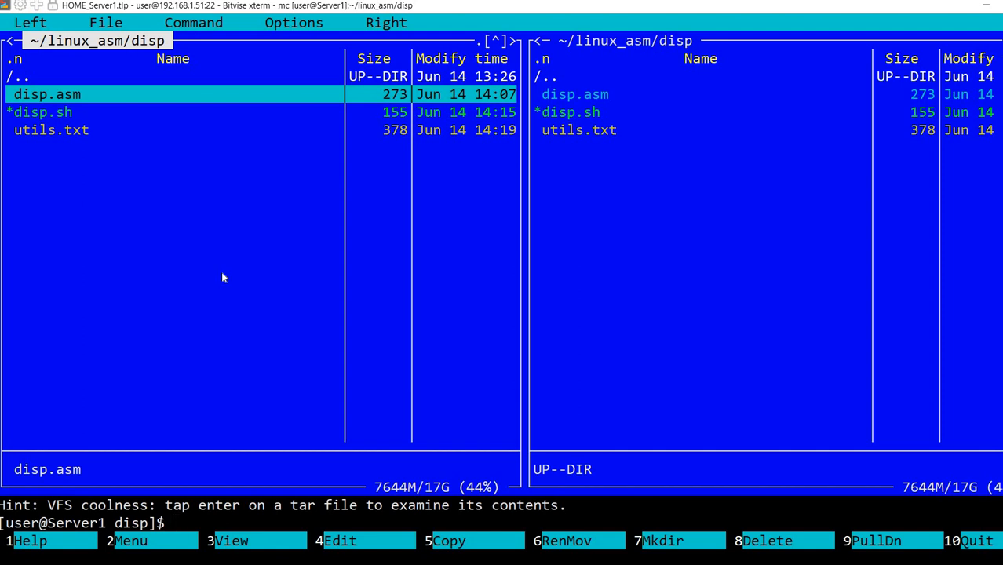
Run disp.sh to assemble and link, then open the disp.lst listing for reading.
{"action": "key", "text": "Down"}
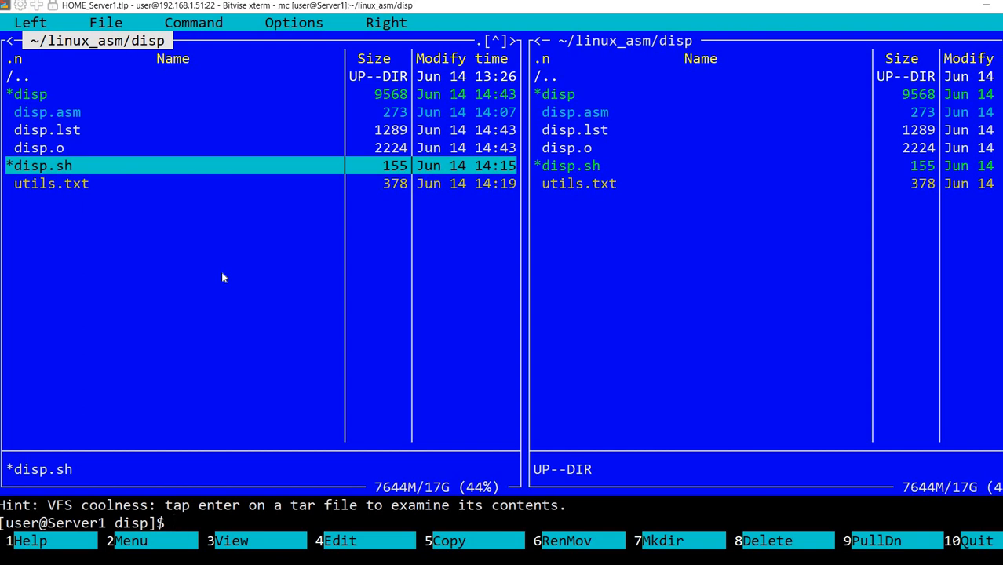
{"action": "key", "text": "up"}
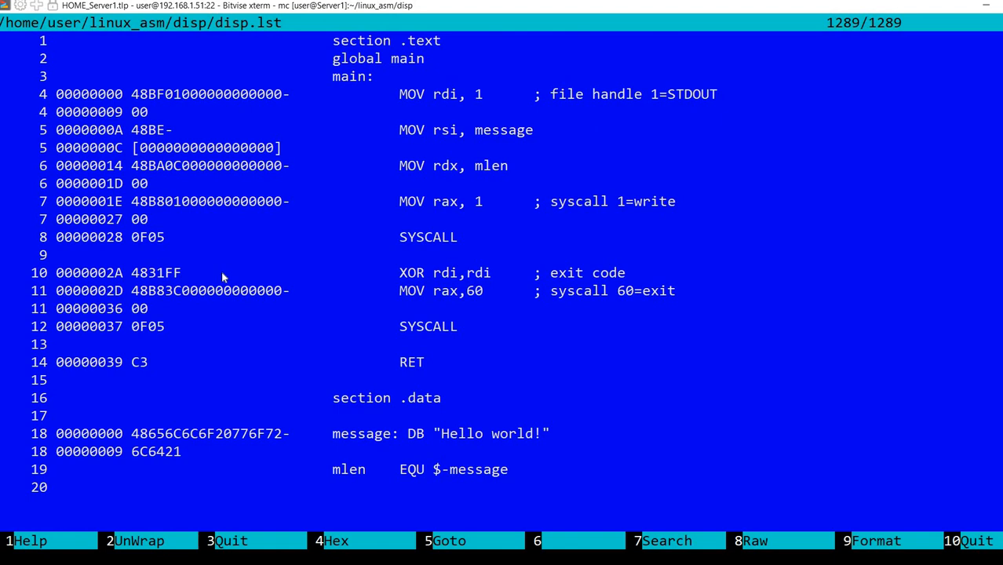
{"action": "mouse_move", "coordinate": [154, 191]}
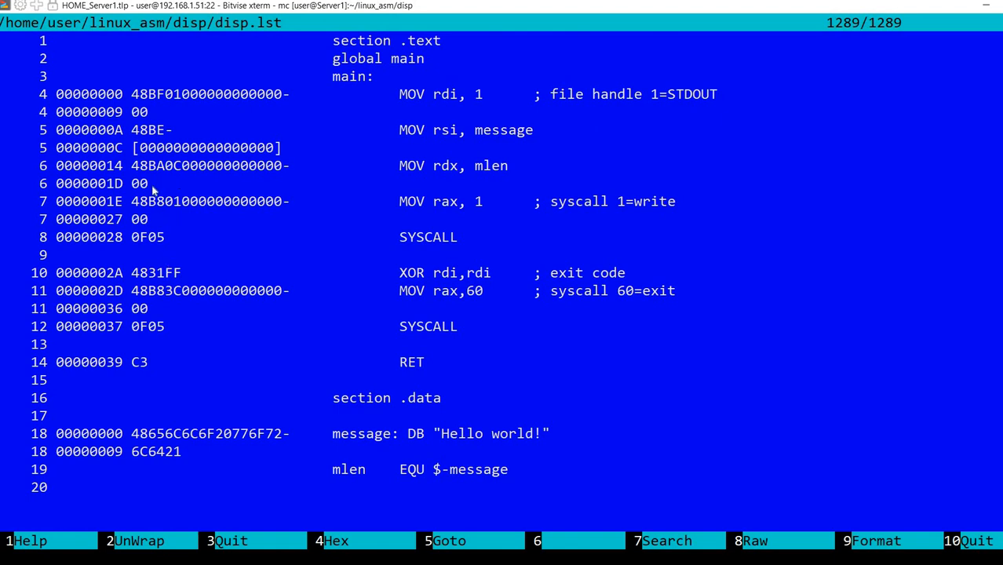
{"action": "mouse_move", "coordinate": [473, 317]}
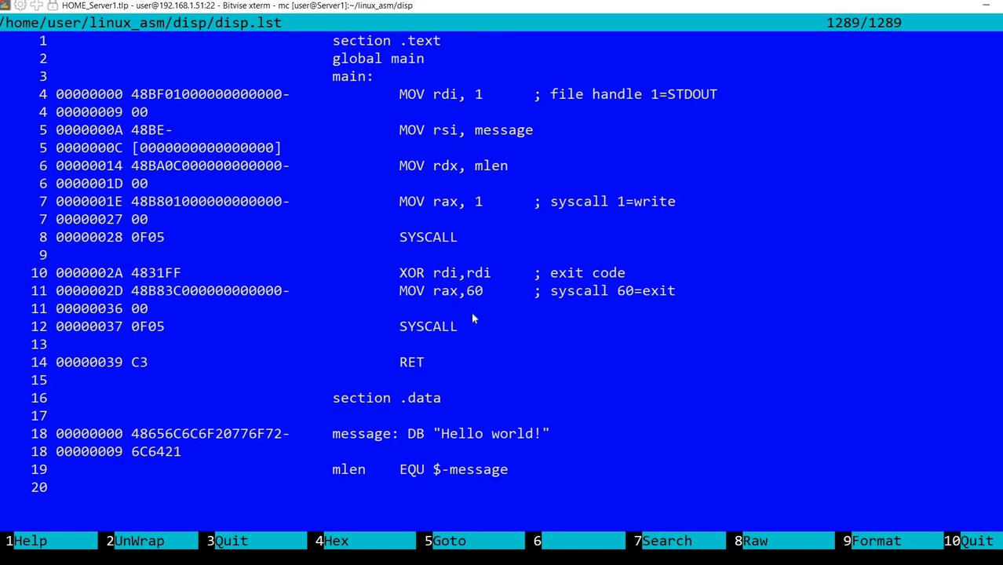
{"action": "mouse_move", "coordinate": [489, 273]}
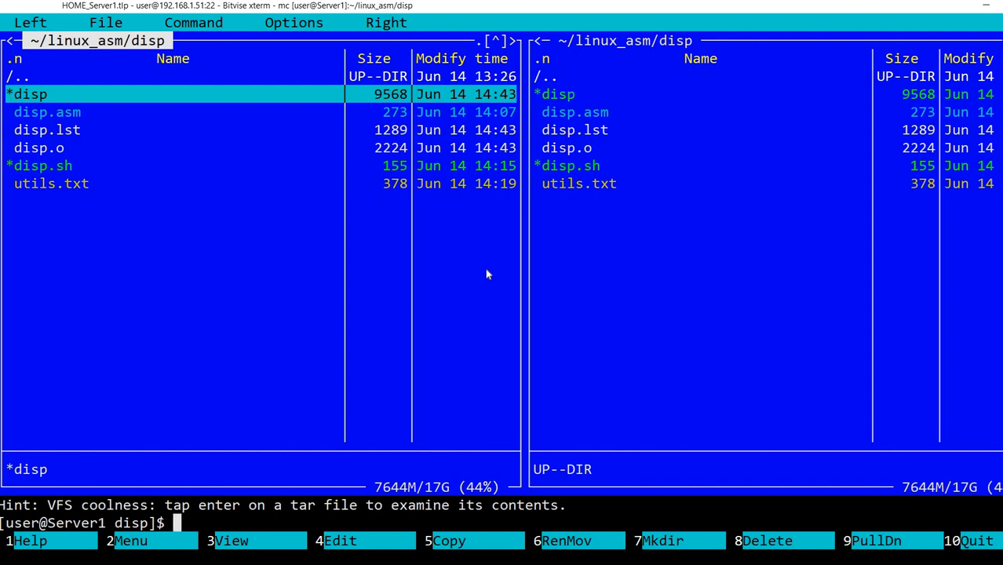
Run ./disp in the shell to print 'Hello world!', then relaunch mc.
{"action": "key", "text": "ctrl+o"}
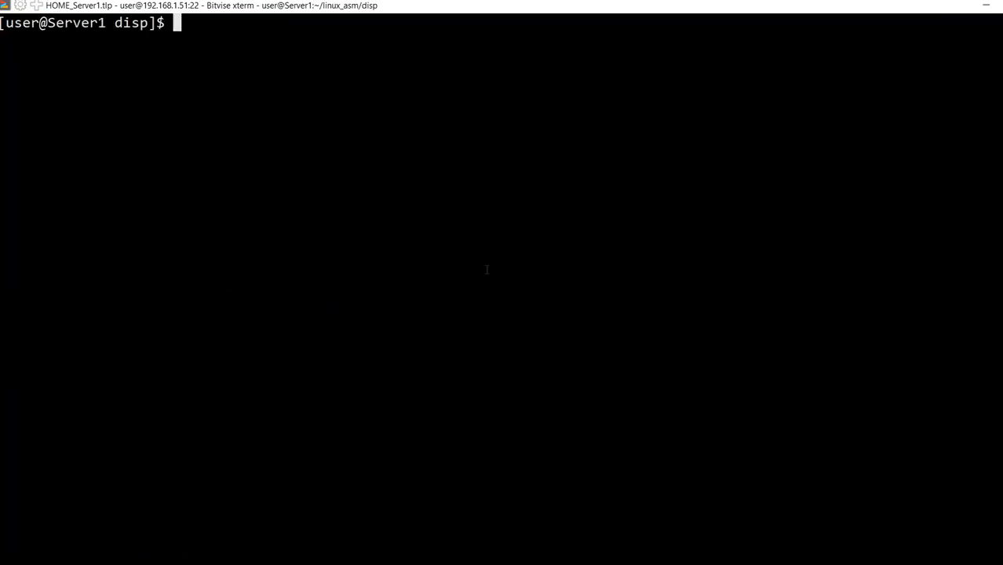
{"action": "type", "text": "./disp"}
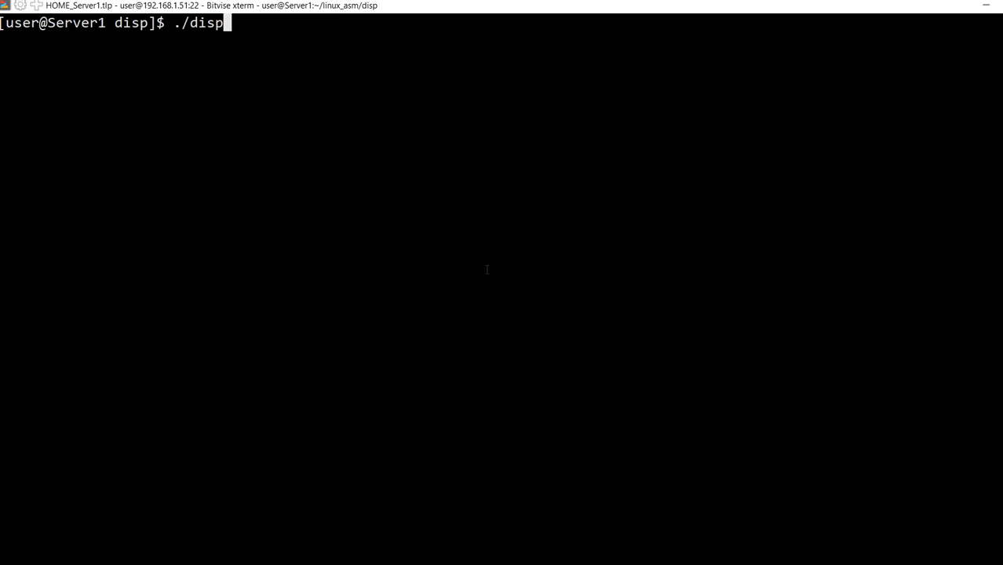
{"action": "key", "text": "Return"}
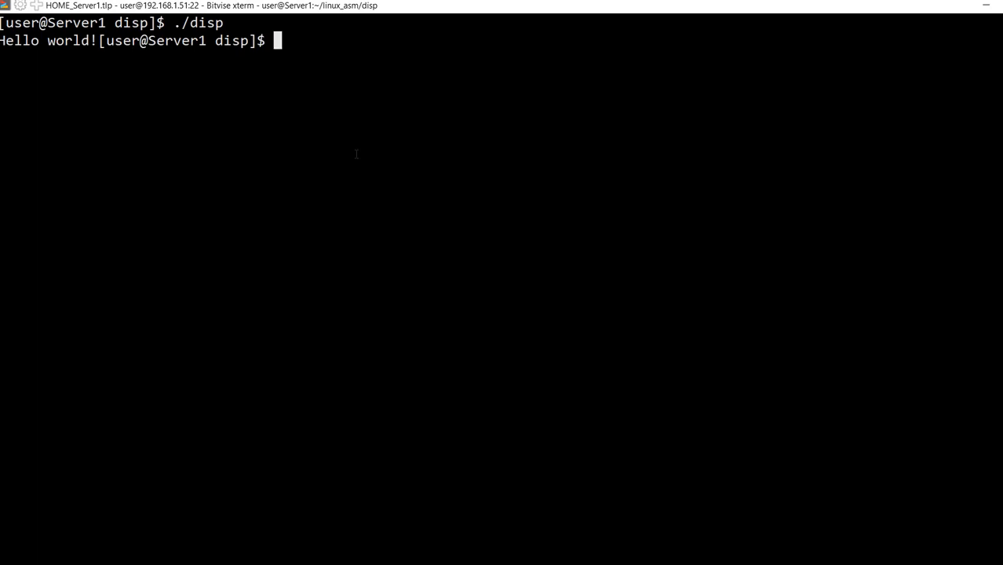
{"action": "type", "text": "mc"}
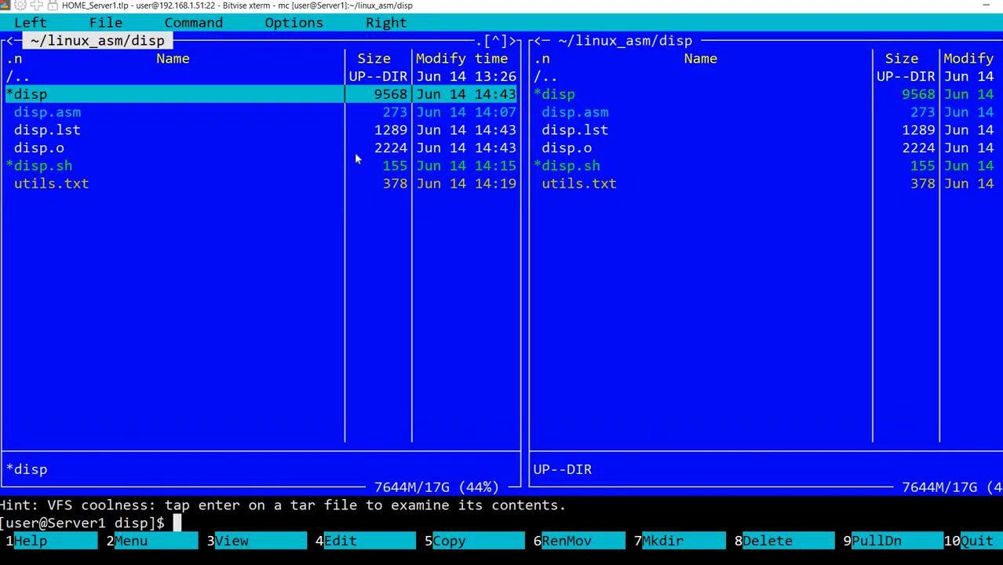